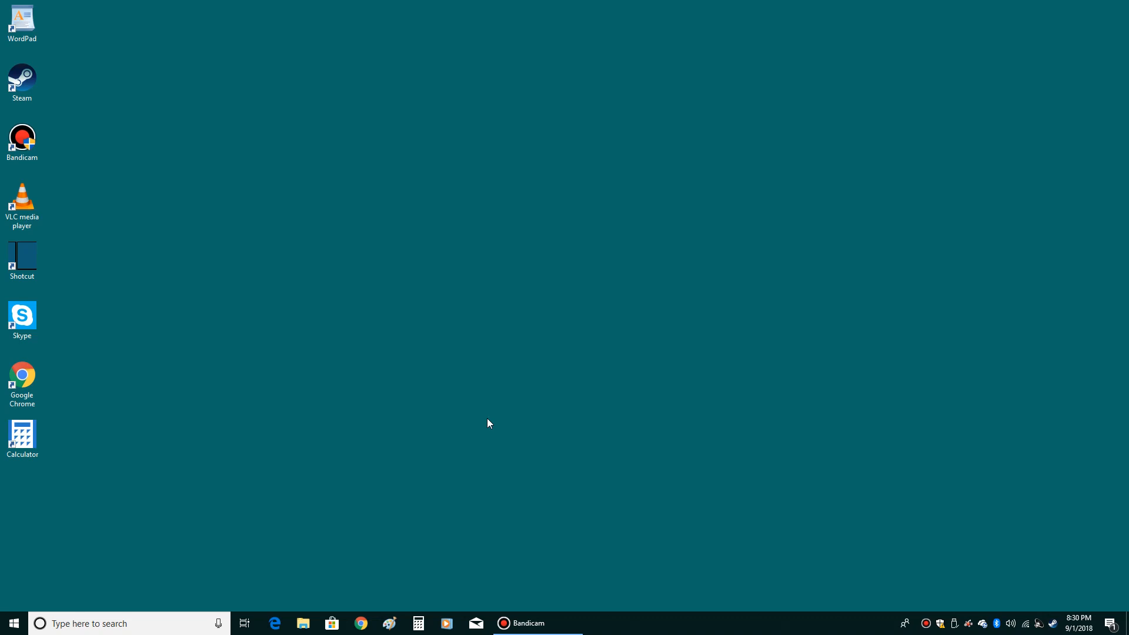
mouse_move(380, 209)
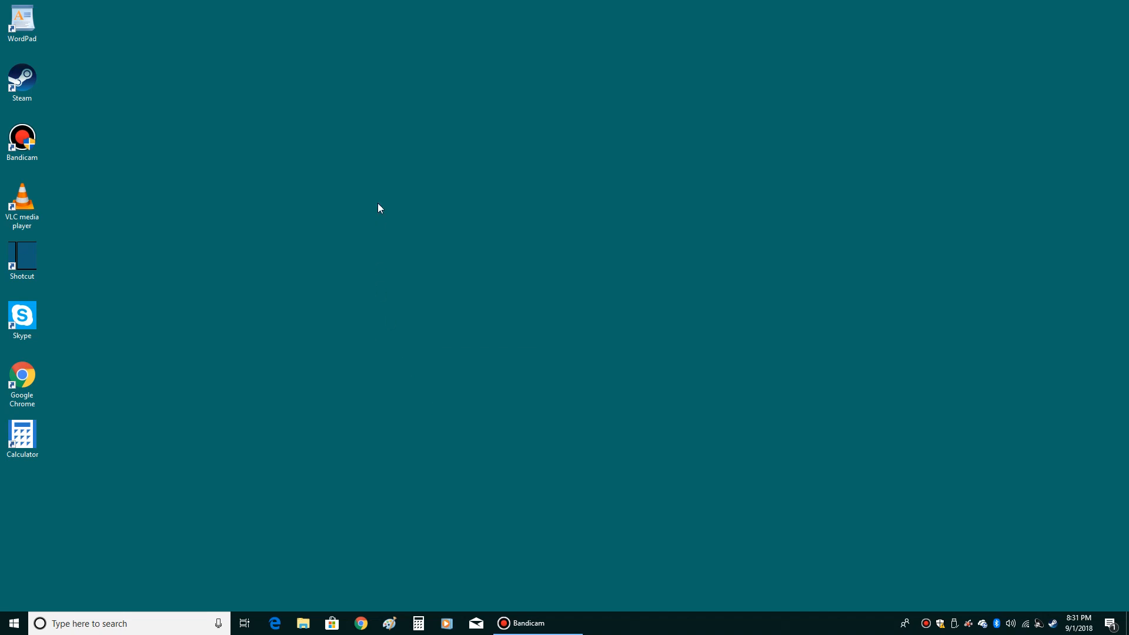
Step: From the desktop's Personalize option, reach the Themes page in Settings
right_click(380, 208)
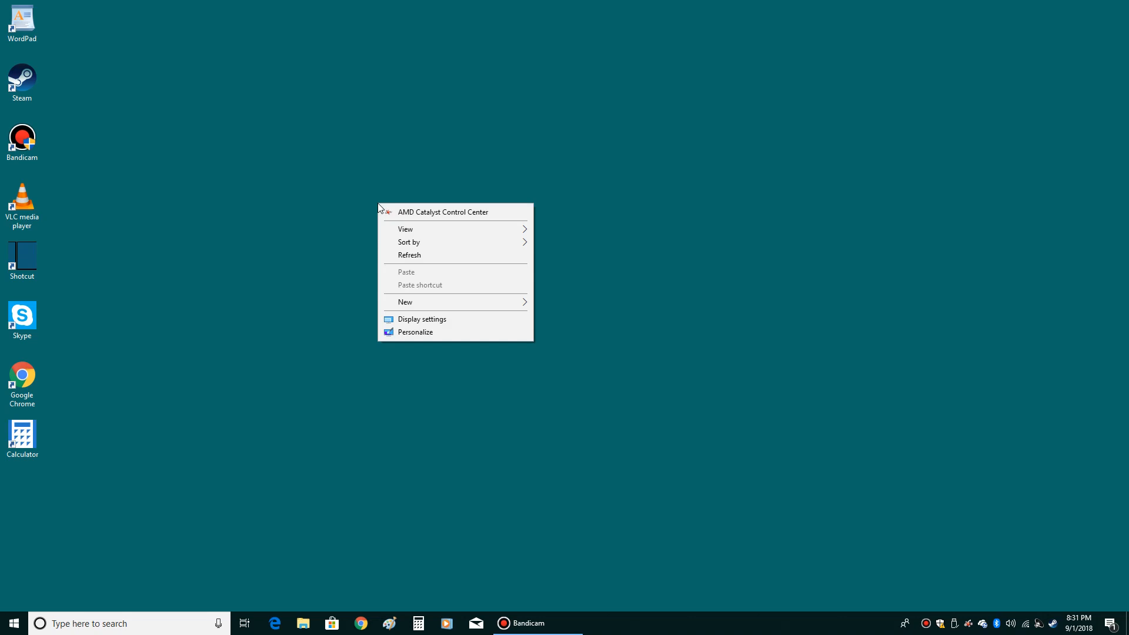
mouse_move(431, 293)
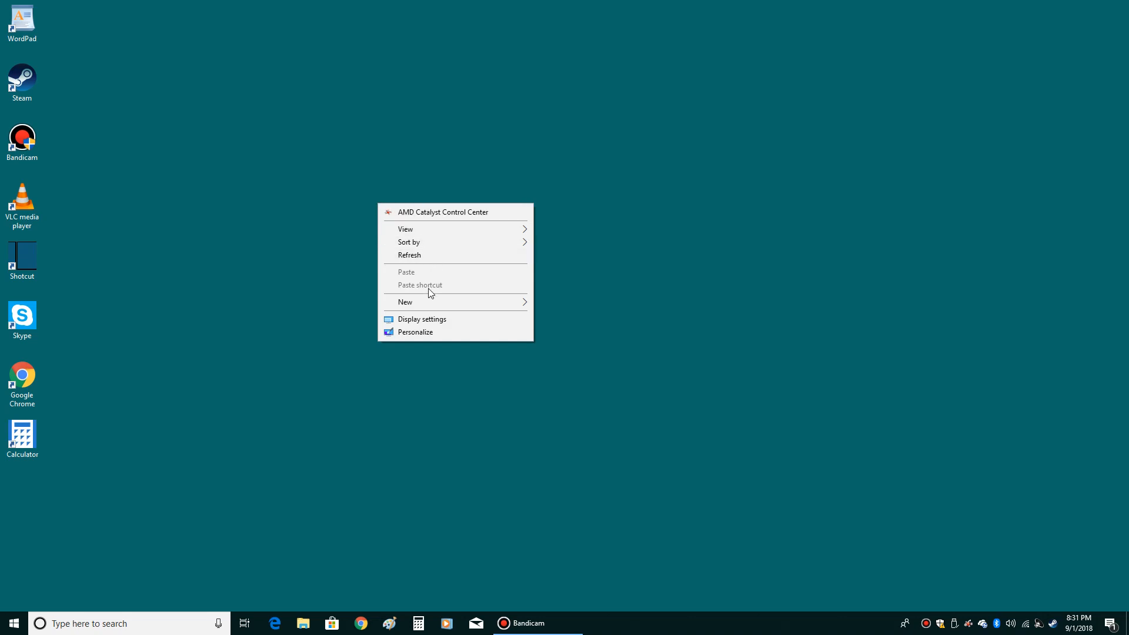
mouse_move(430, 336)
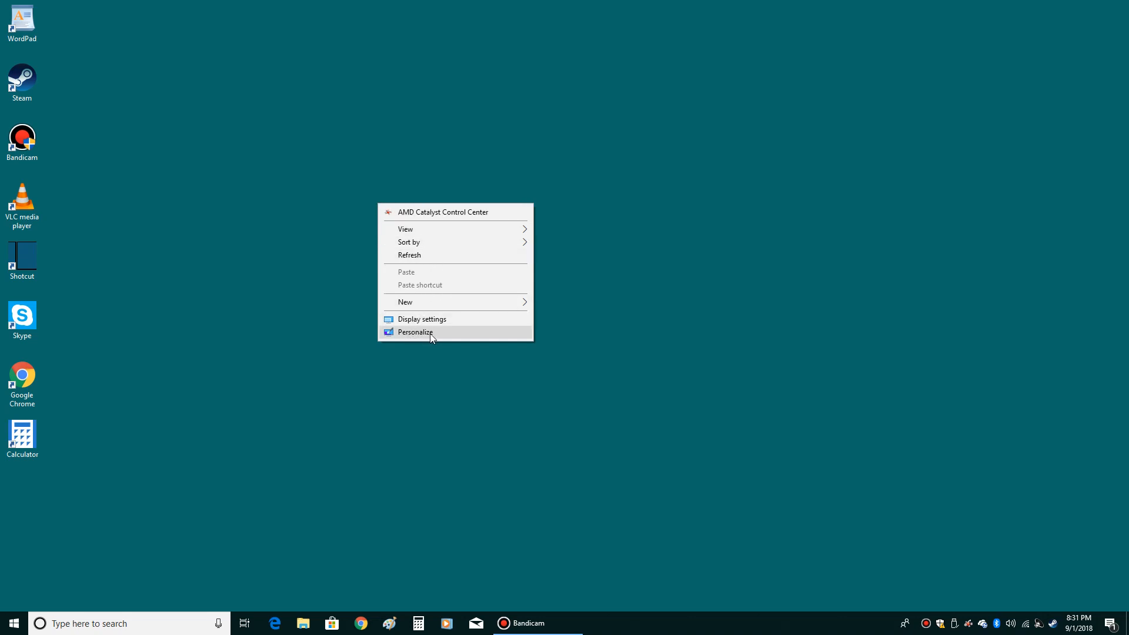
mouse_move(441, 338)
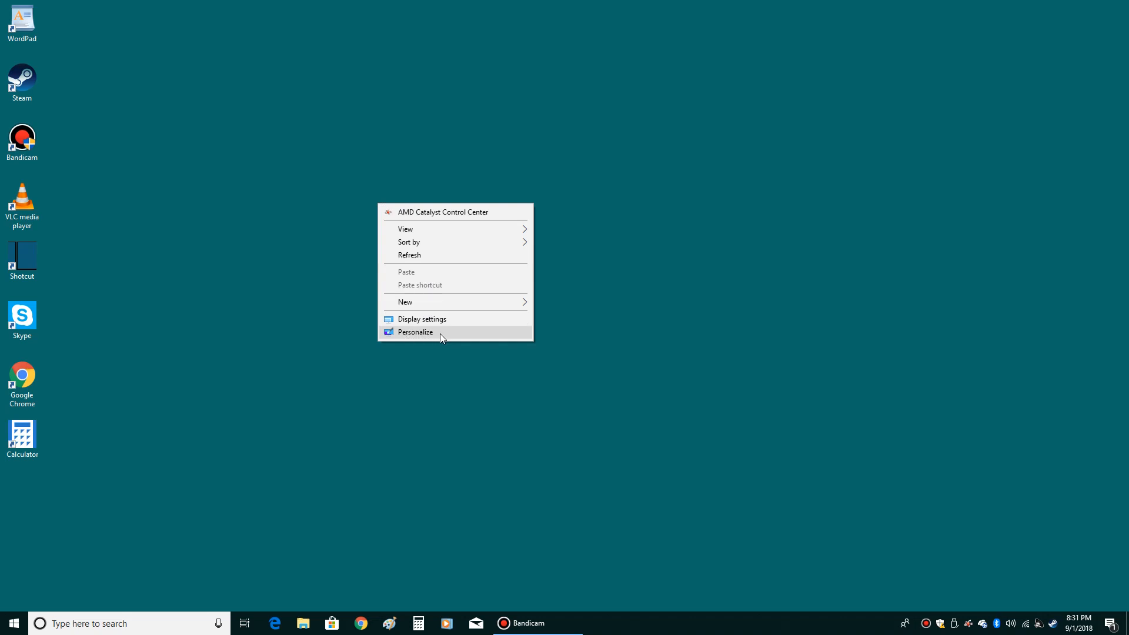
left_click(415, 332)
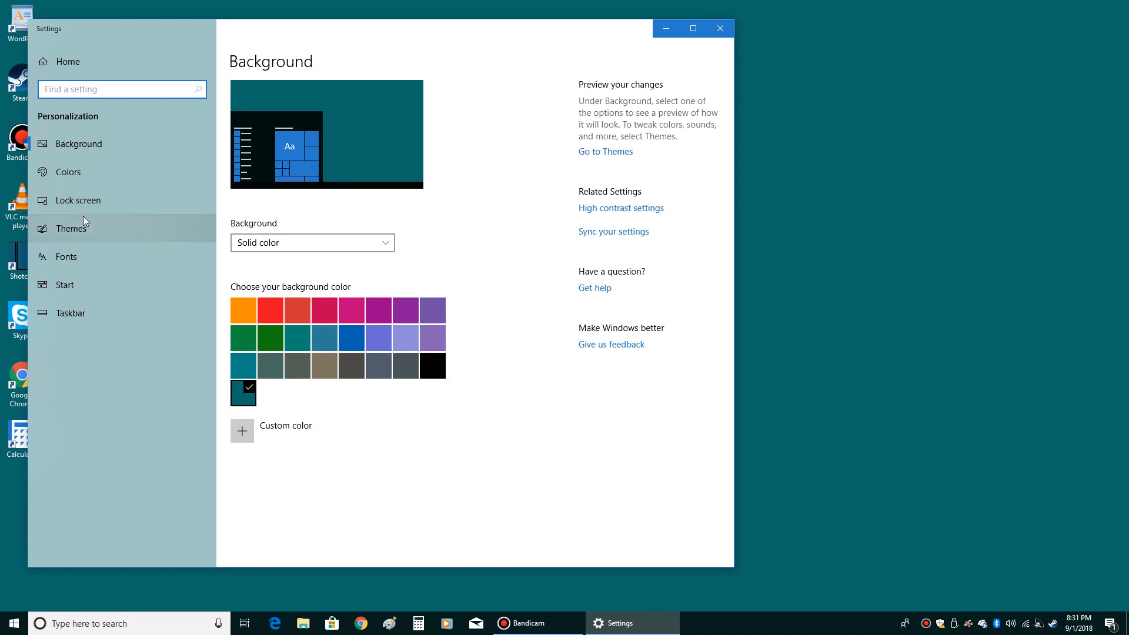
mouse_move(72, 233)
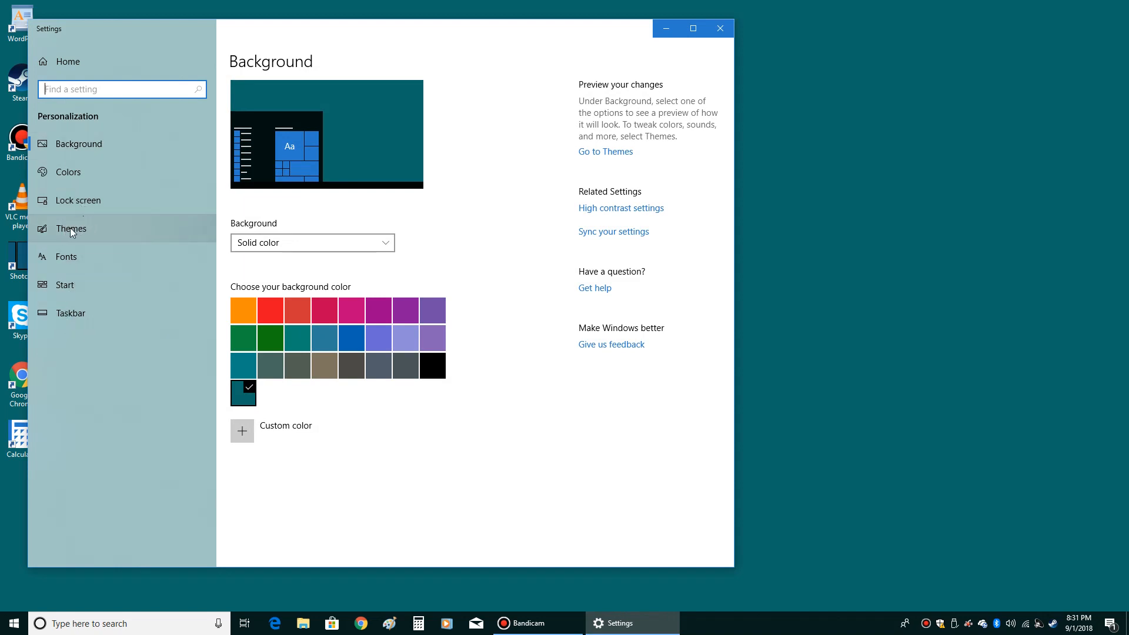
left_click(72, 228)
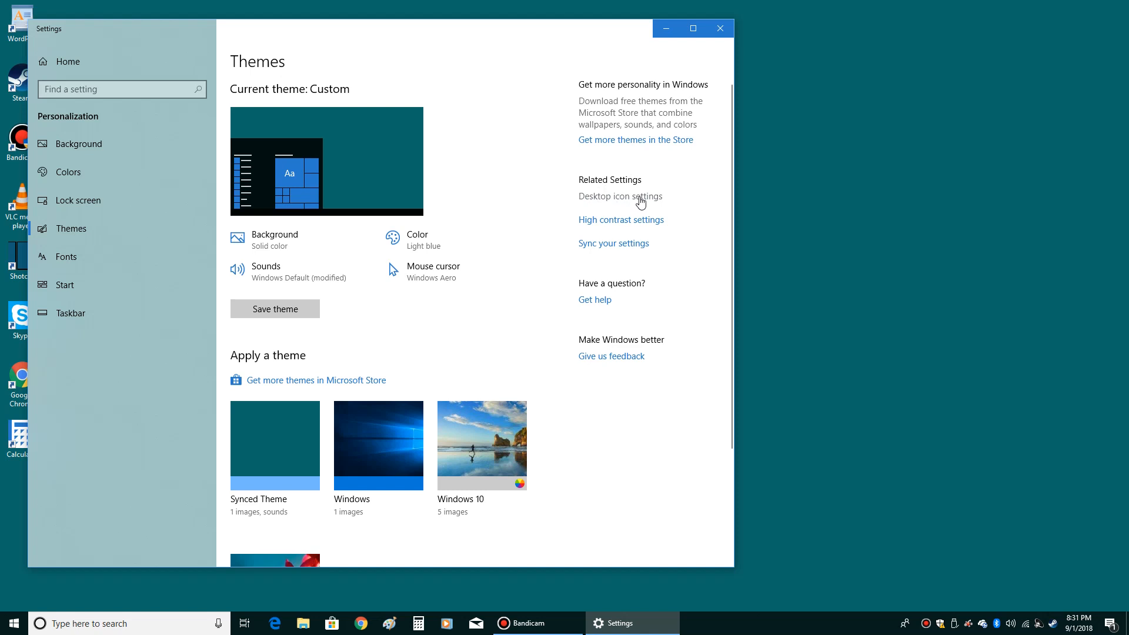
Step: In Desktop Icon Settings, enable Computer, User's Files, Control Panel and Recycle Bin and confirm
left_click(620, 196)
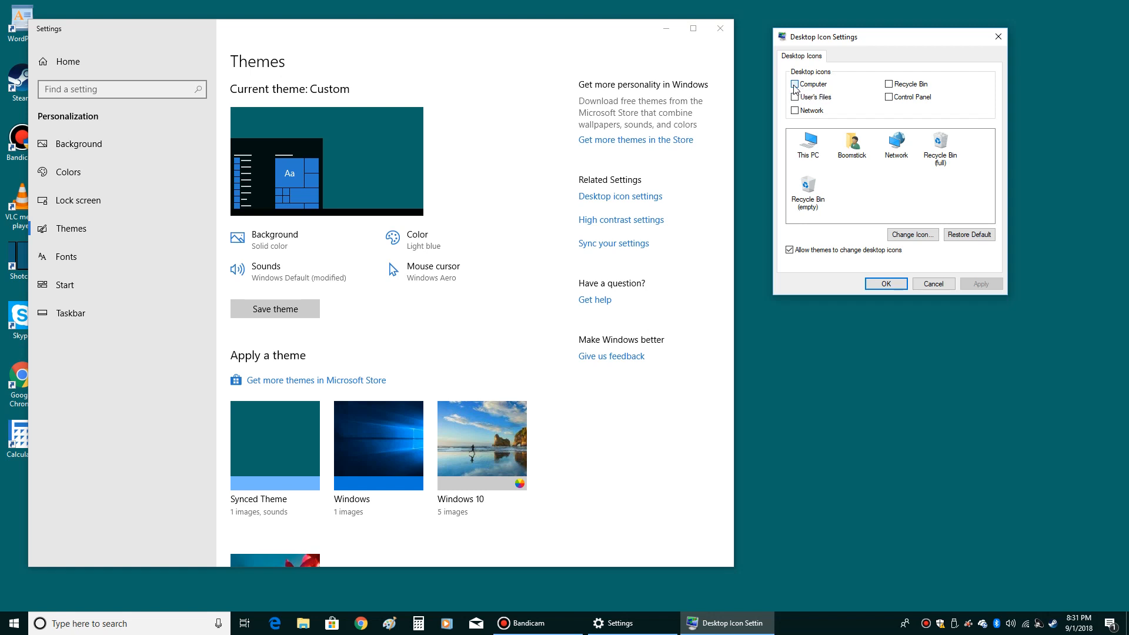
left_click(796, 83)
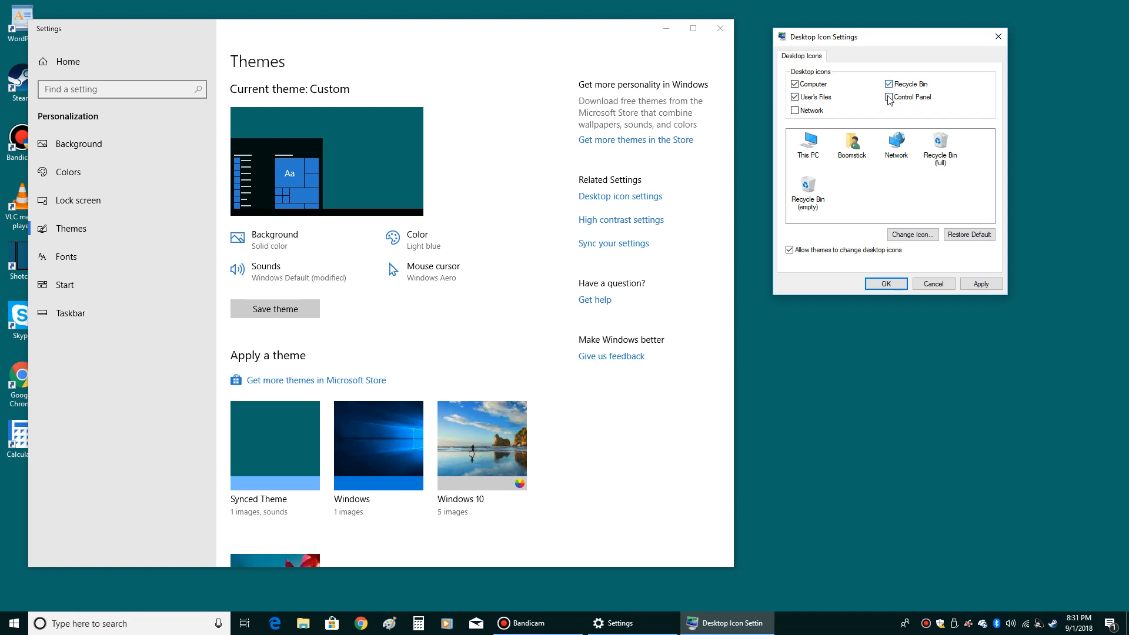
left_click(889, 97)
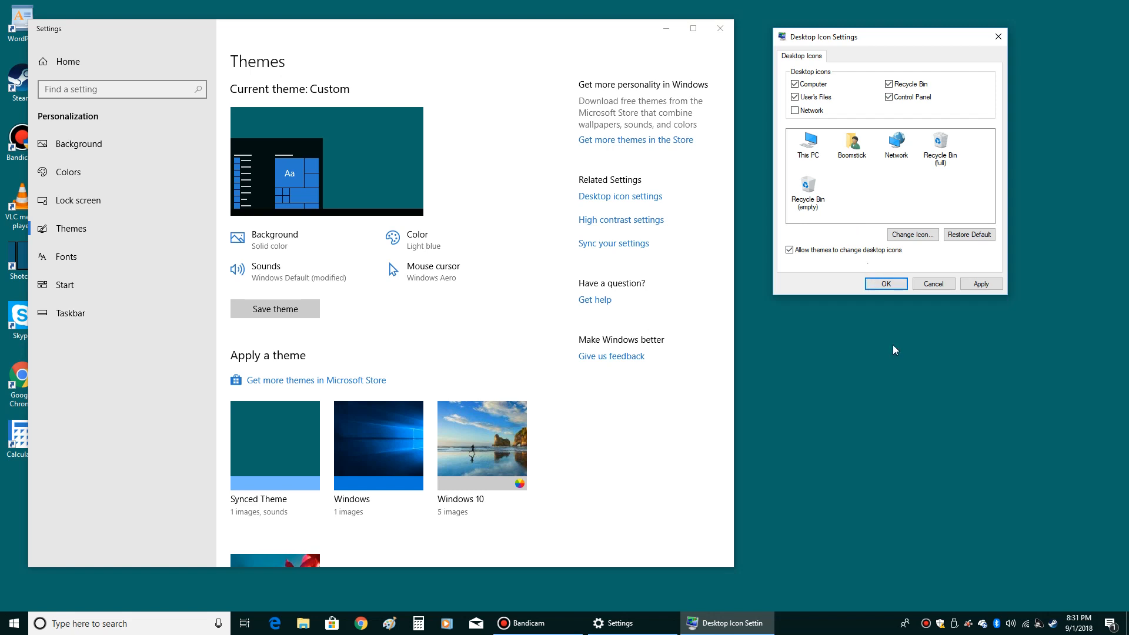
mouse_move(968, 609)
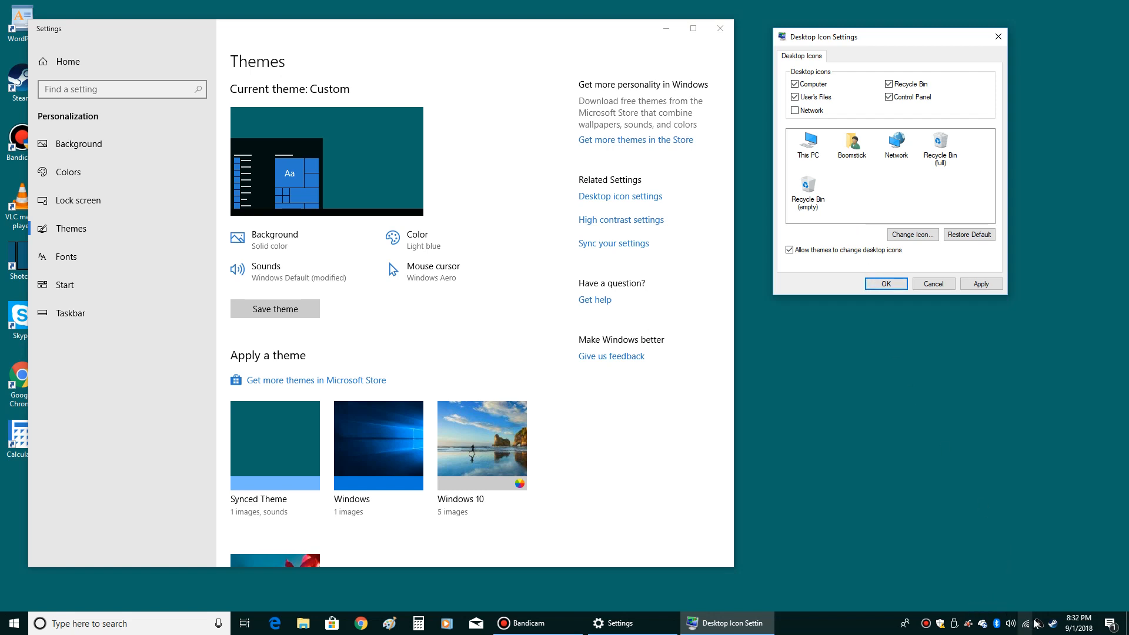
mouse_move(930, 549)
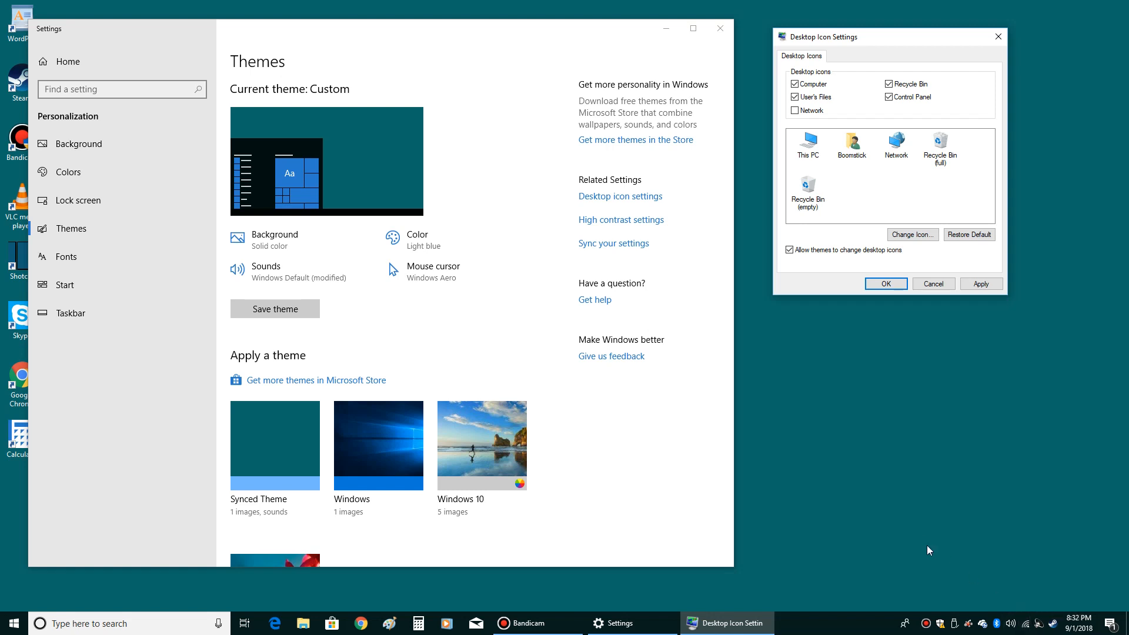
mouse_move(983, 562)
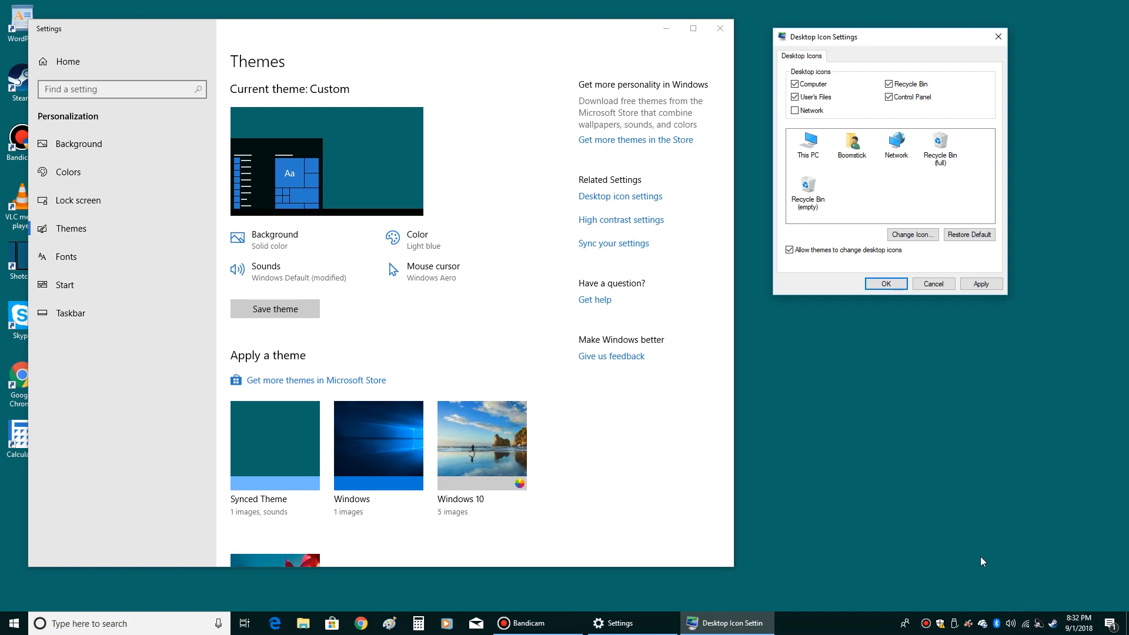
mouse_move(1028, 623)
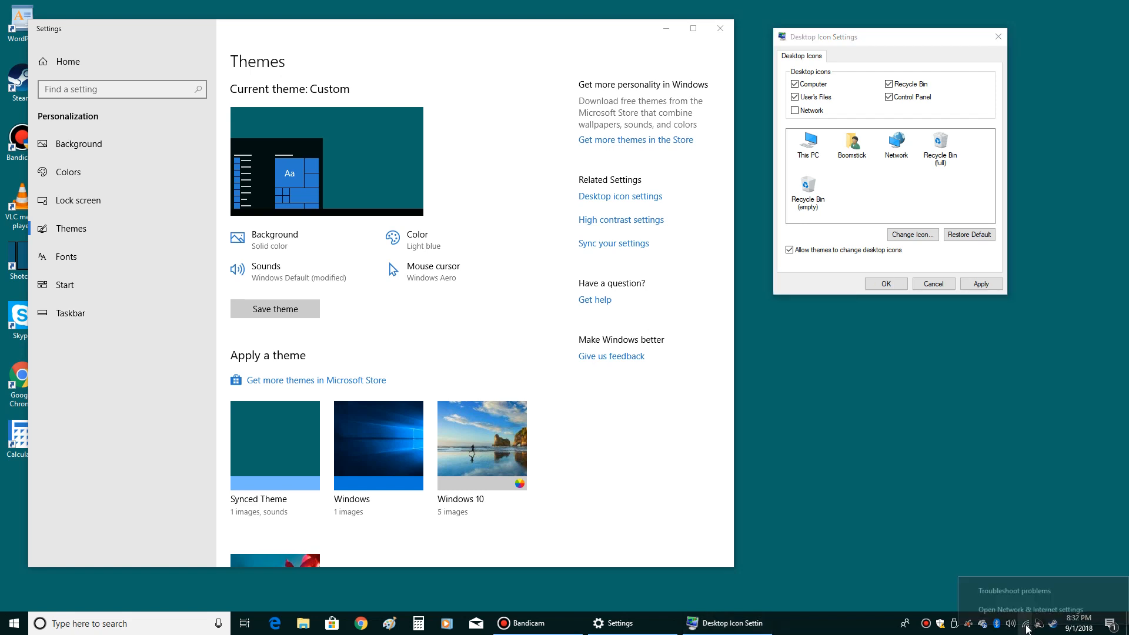
mouse_move(1032, 611)
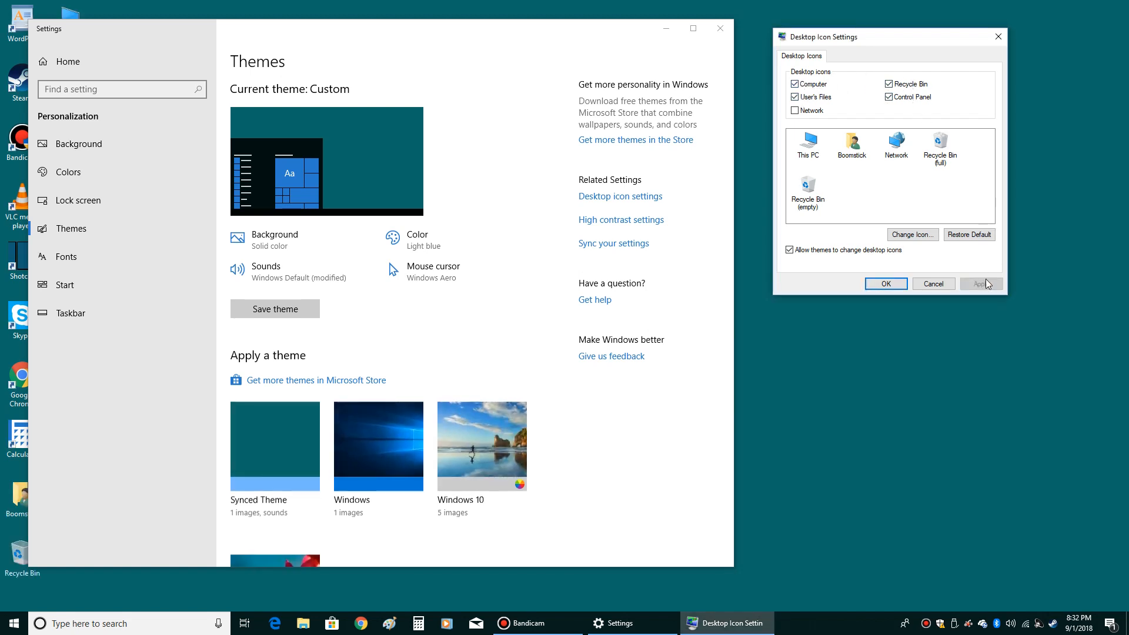
left_click(884, 283)
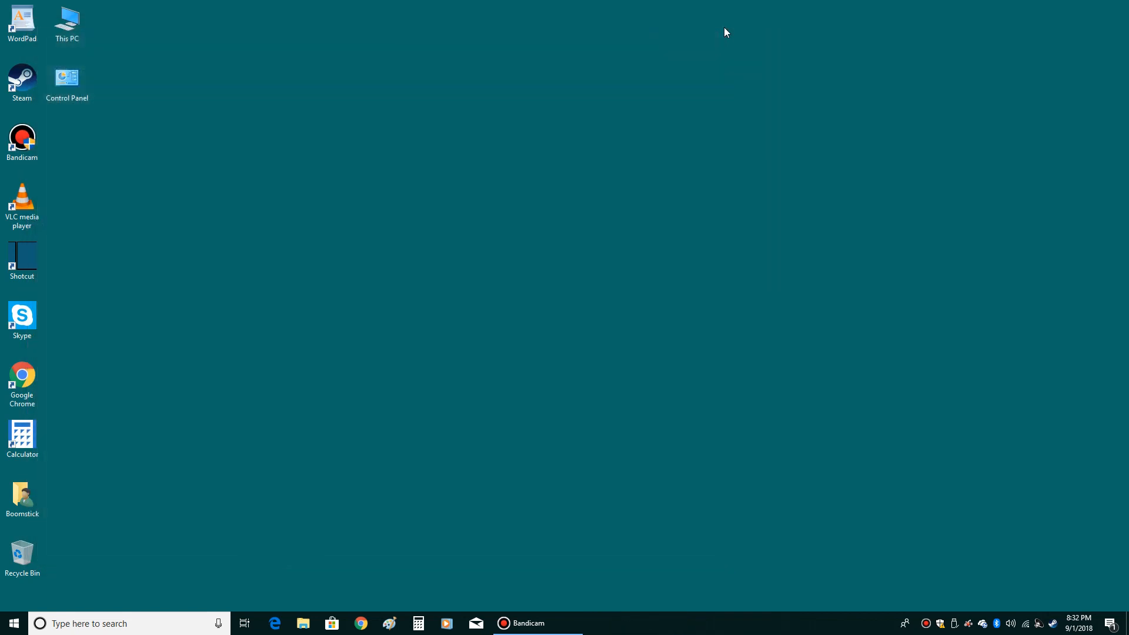
Step: Move the Boomstick folder icon to sit just below This PC in the first column
left_click(21, 21)
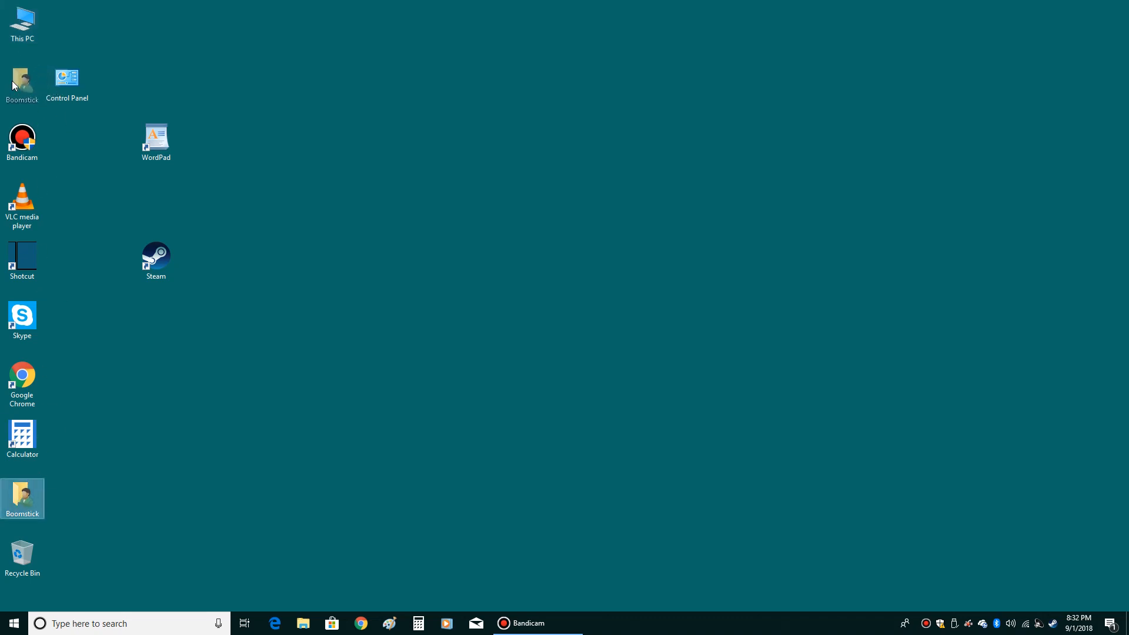
left_click_drag(21, 136, 102, 502)
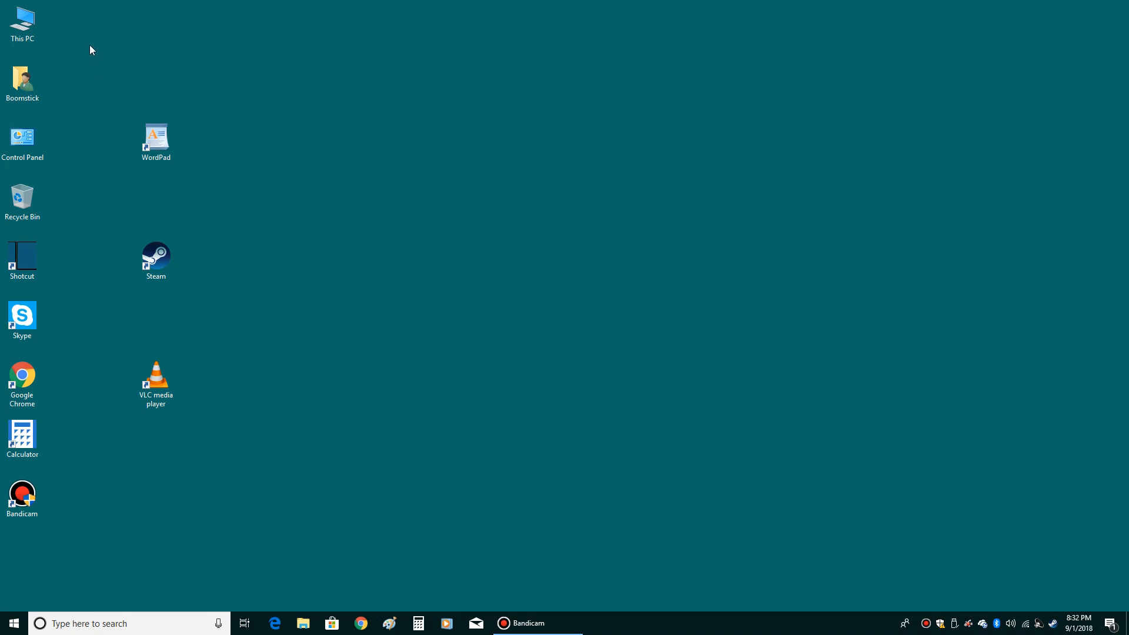
mouse_move(106, 78)
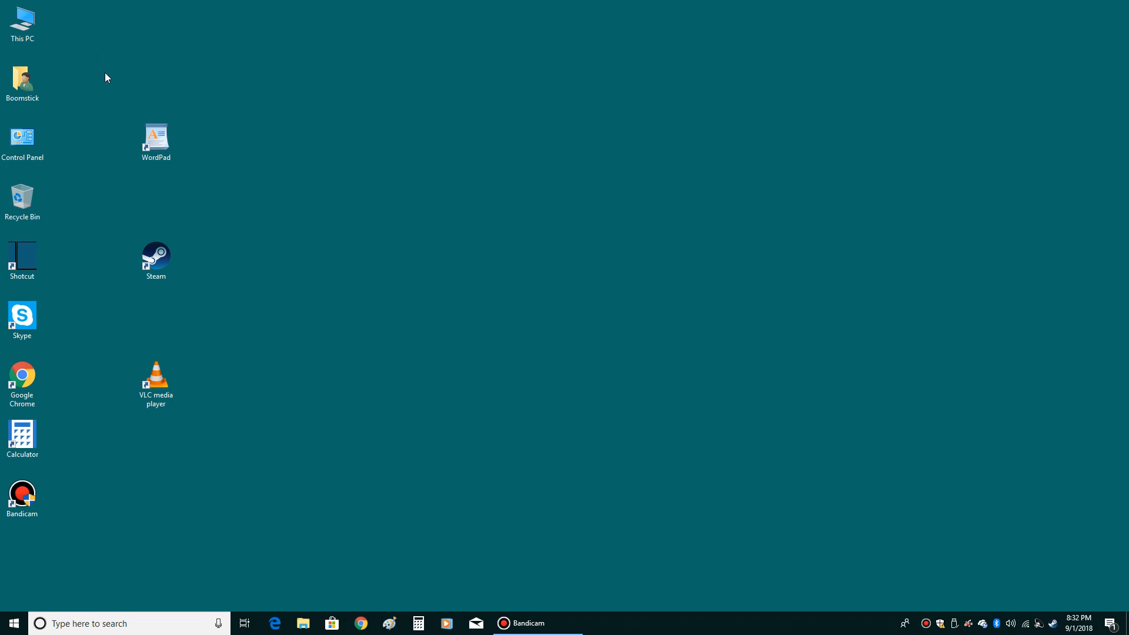
mouse_move(98, 47)
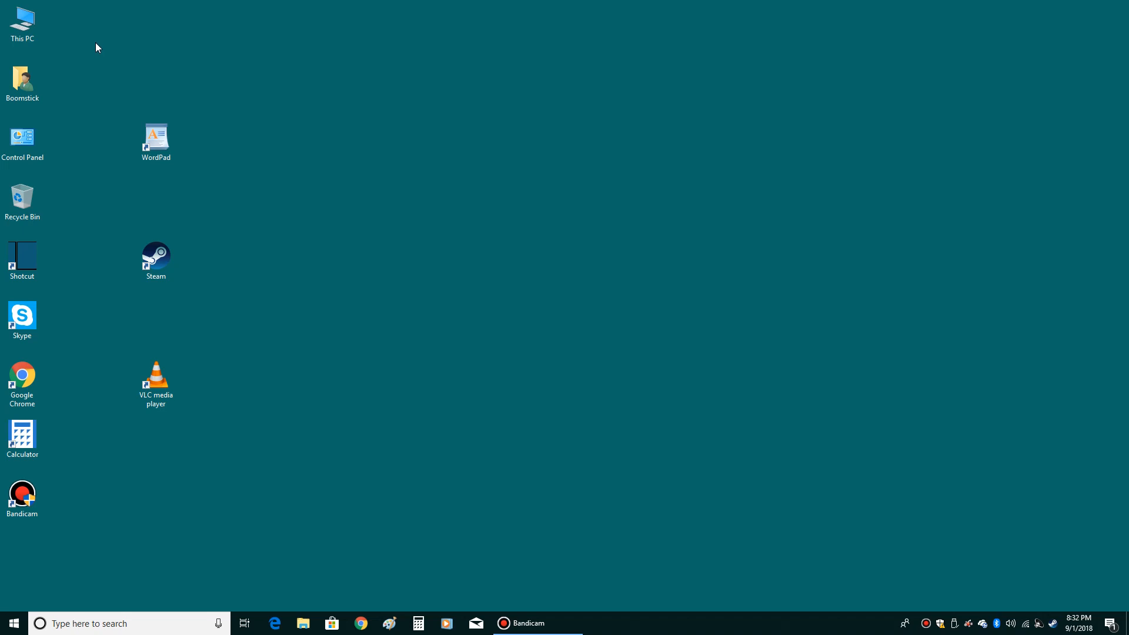
Step: From the This PC icon, browse Local Disk (C:) in File Explorer, then close the window
left_click(21, 21)
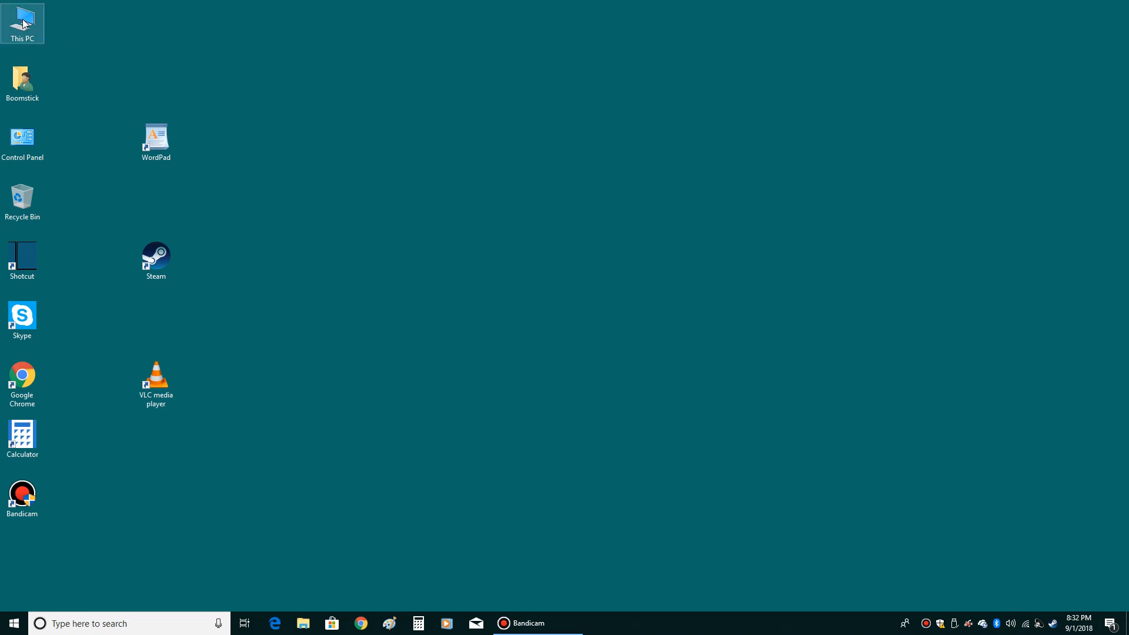
double_click(21, 22)
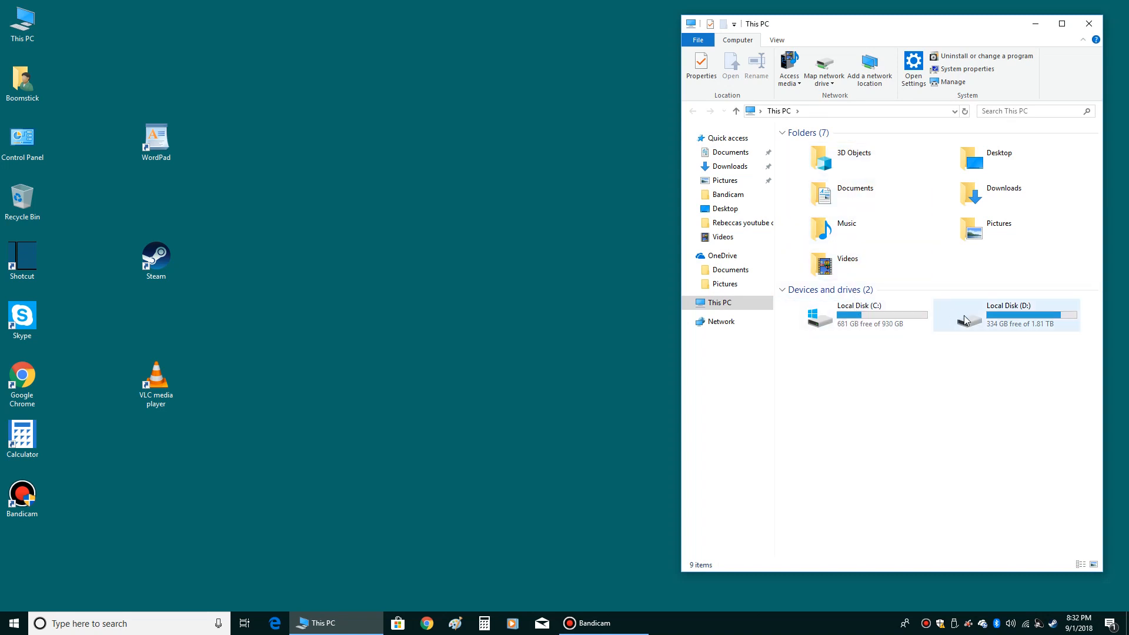
left_click(858, 315)
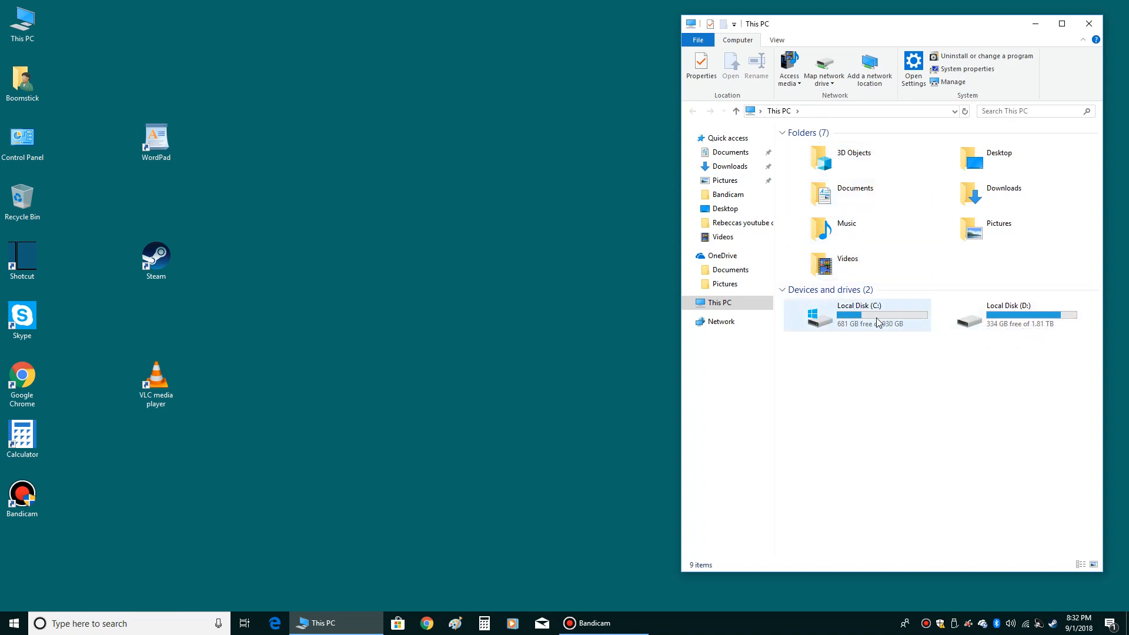
mouse_move(878, 323)
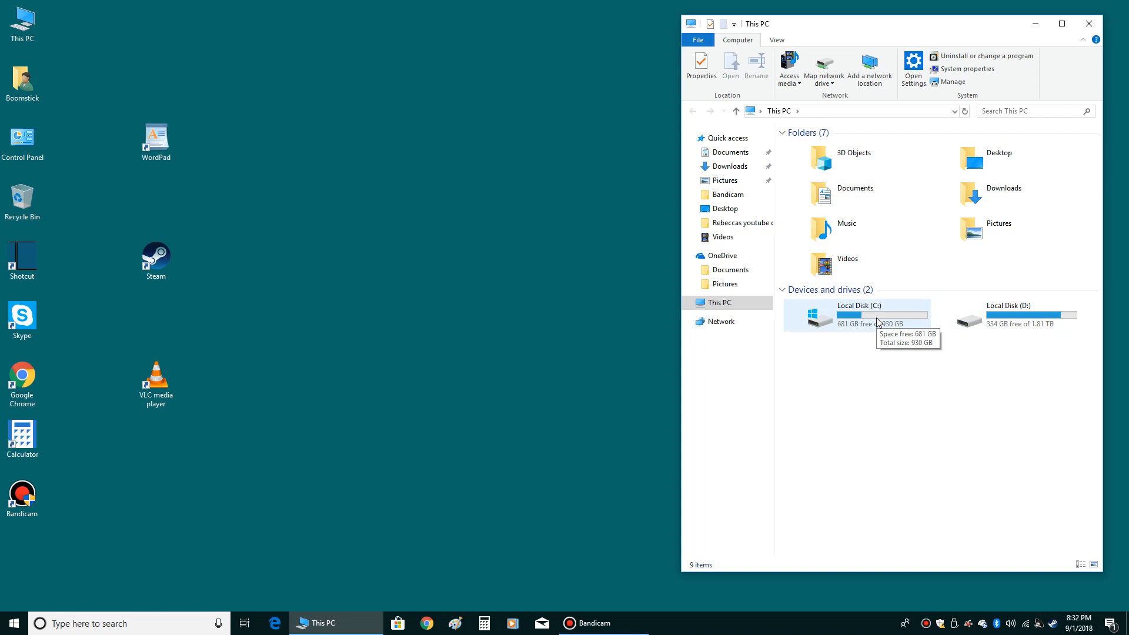
mouse_move(892, 324)
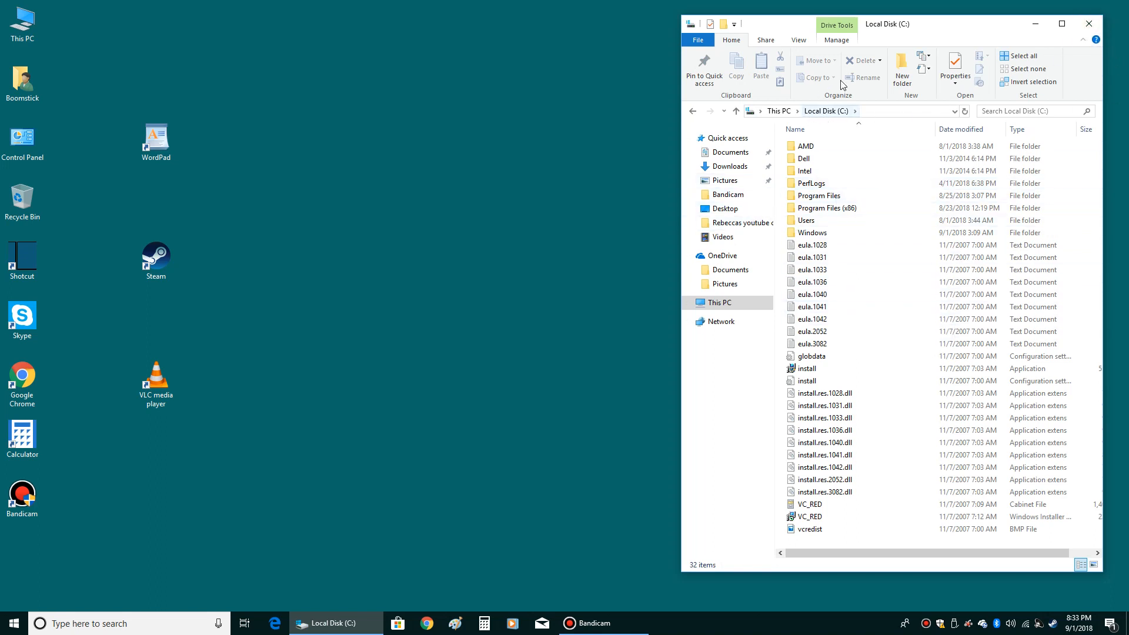
left_click(691, 111)
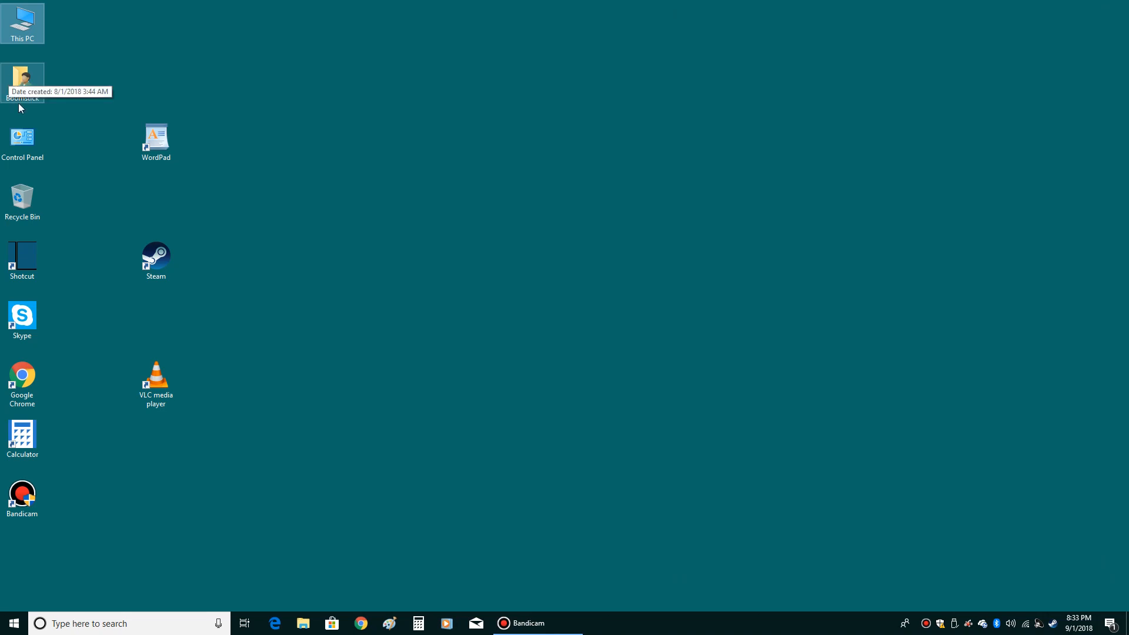
left_click(22, 78)
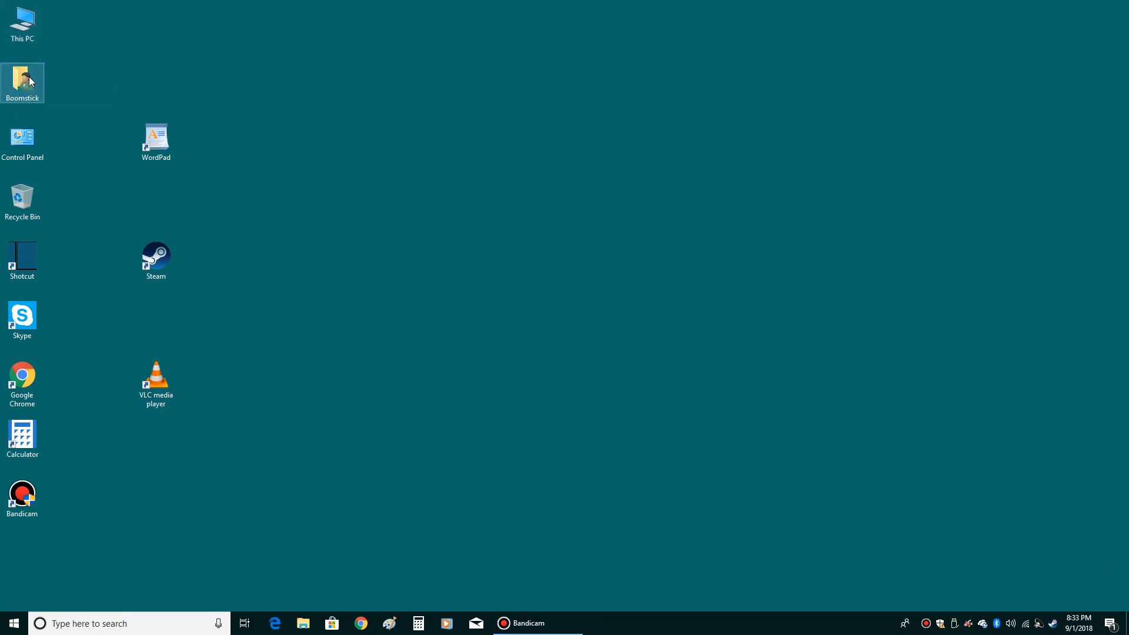
double_click(22, 78)
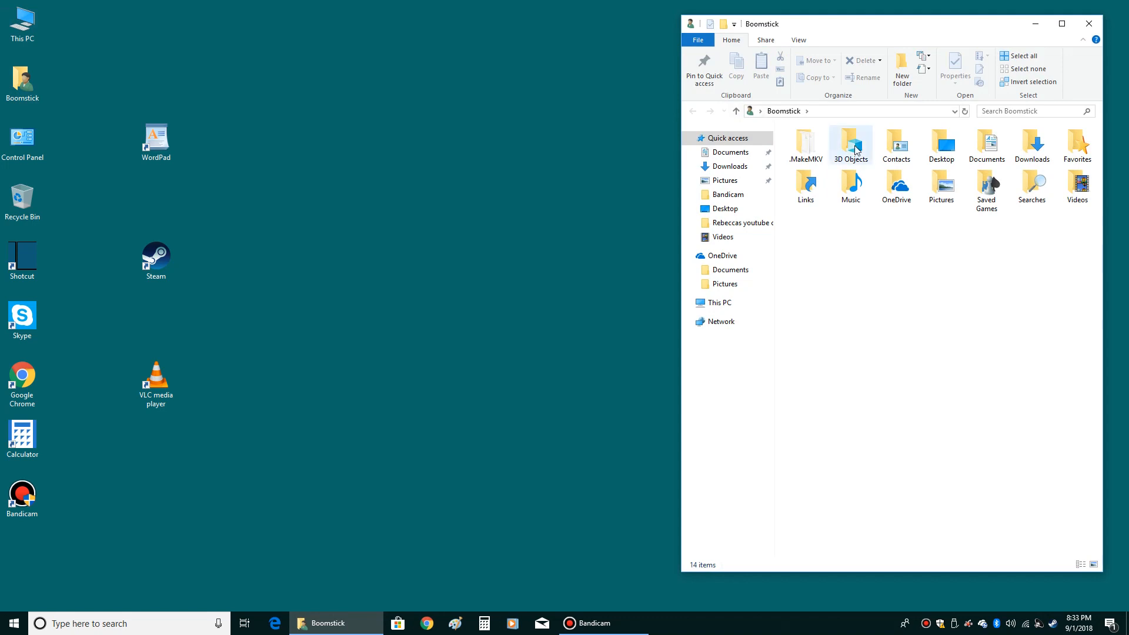
mouse_move(1031, 146)
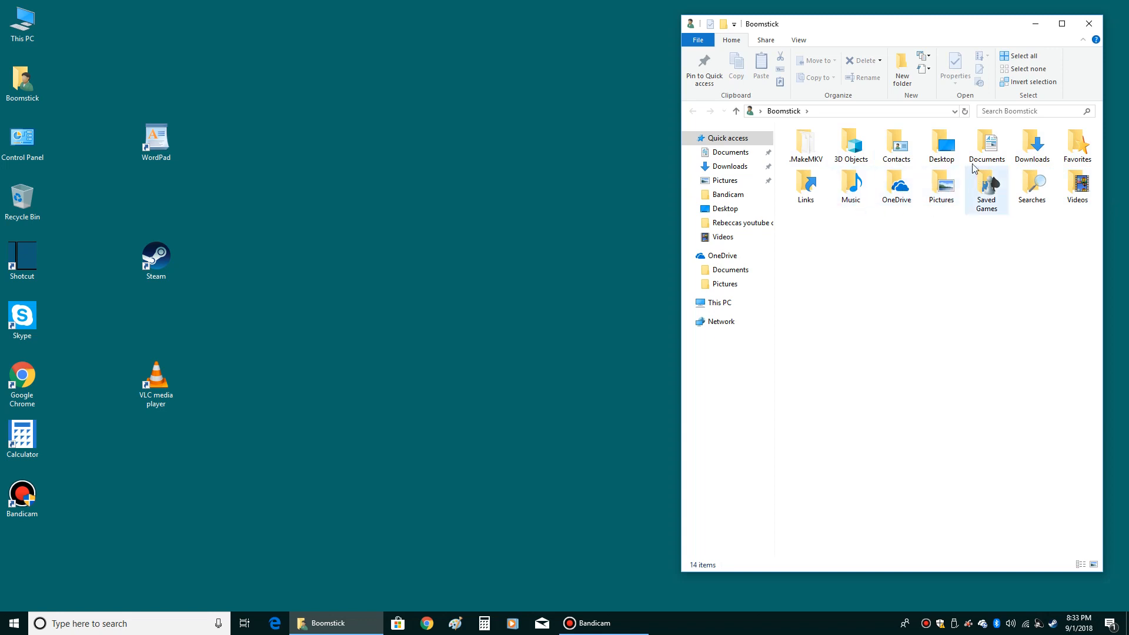
left_click(731, 152)
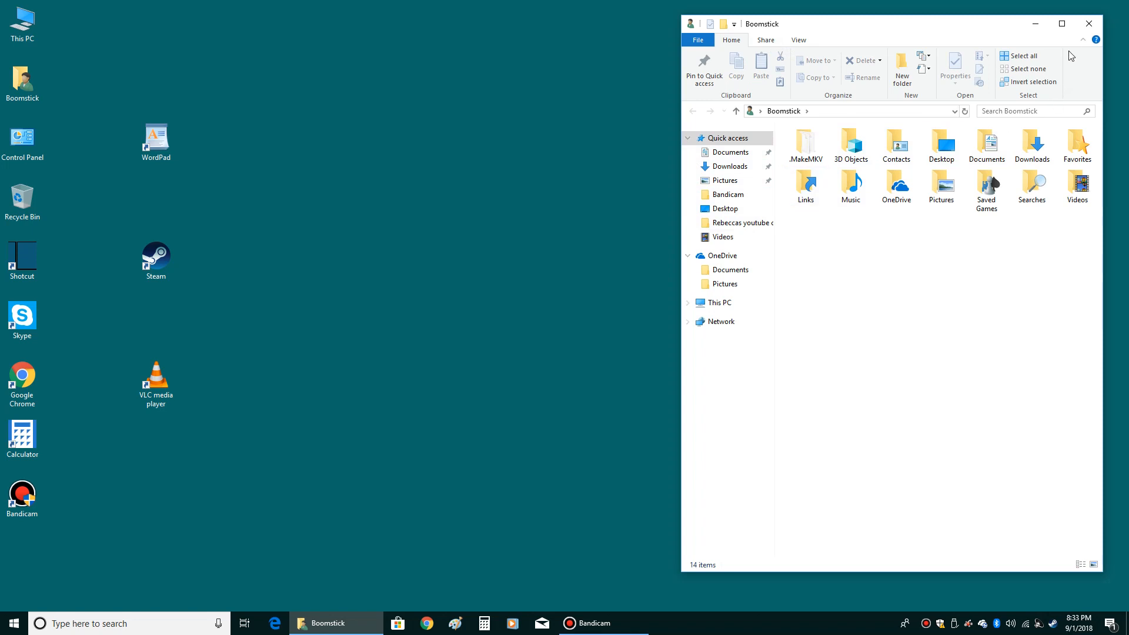
left_click(1089, 23)
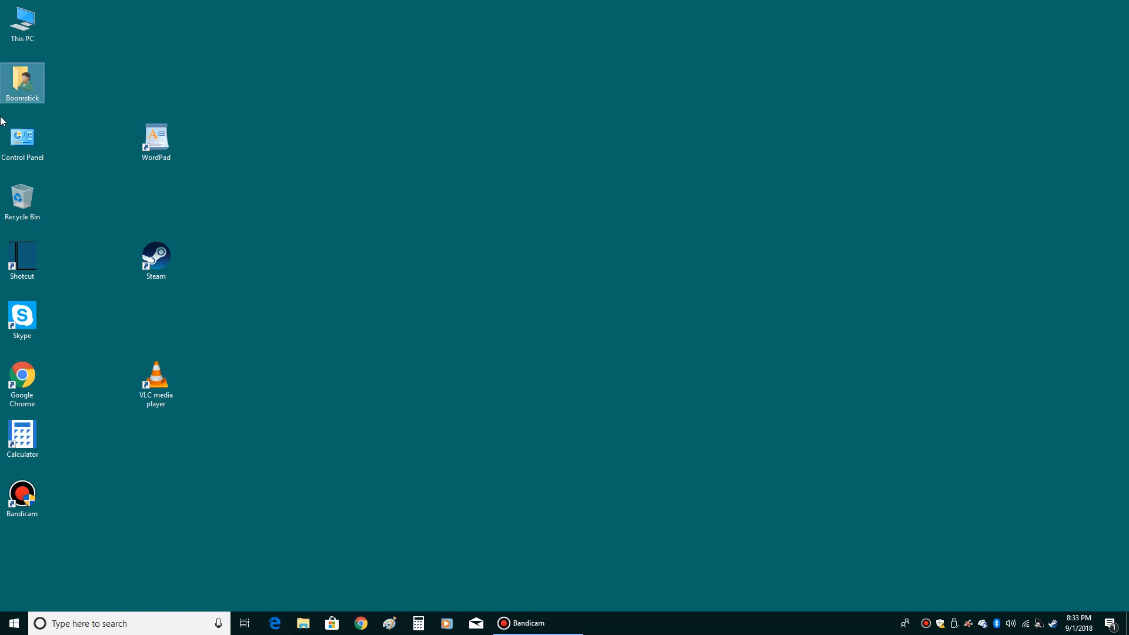
double_click(23, 142)
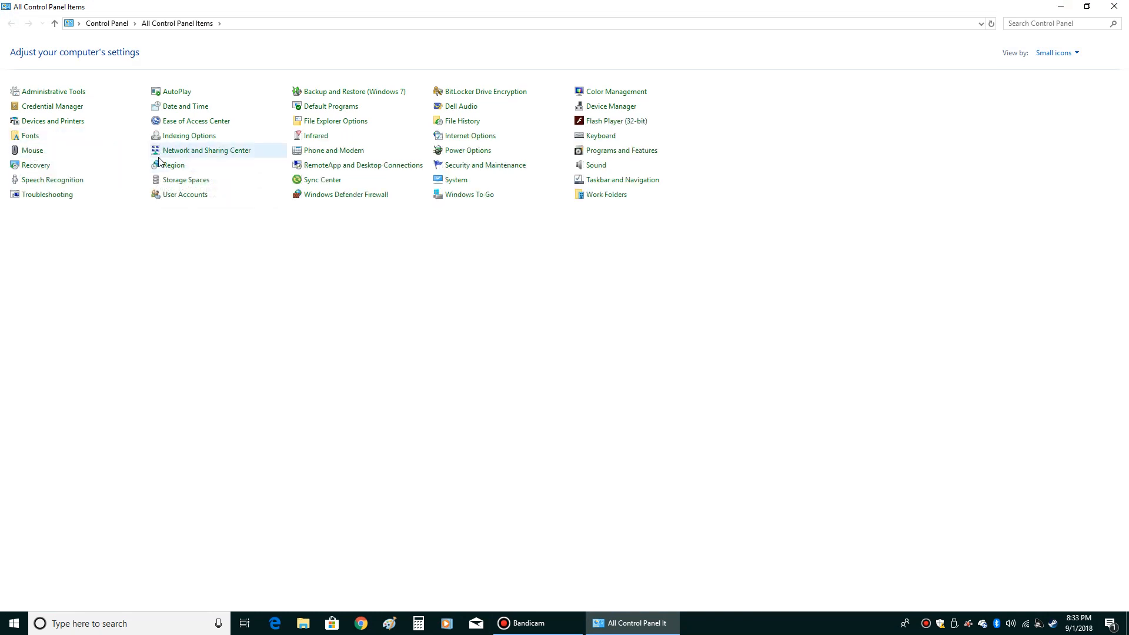
left_click(36, 164)
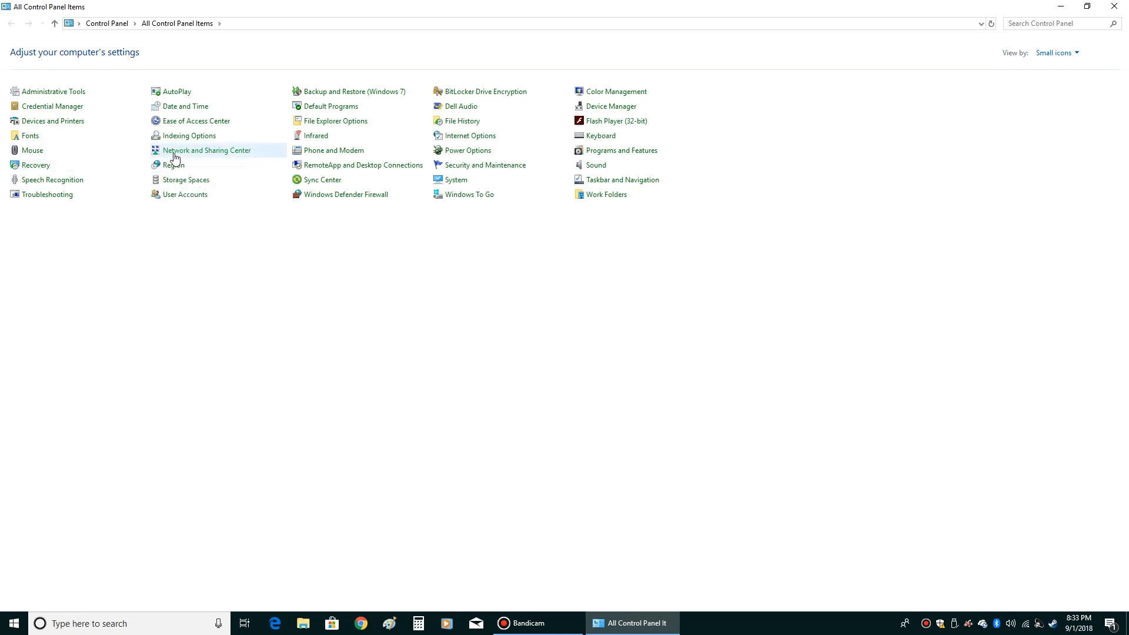
left_click(207, 149)
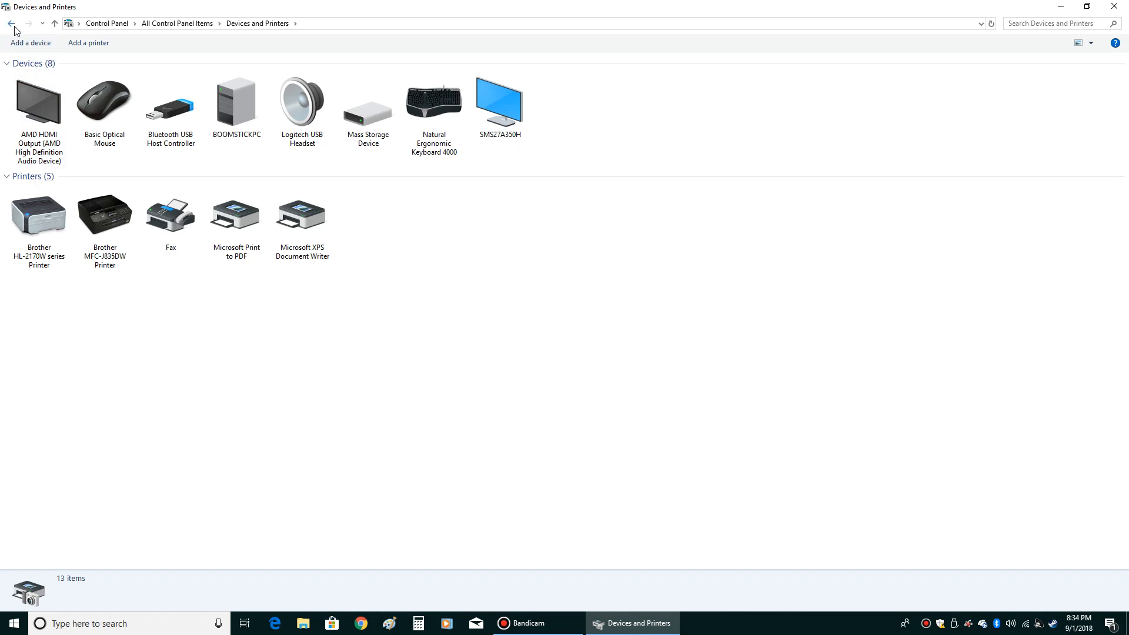
left_click(10, 23)
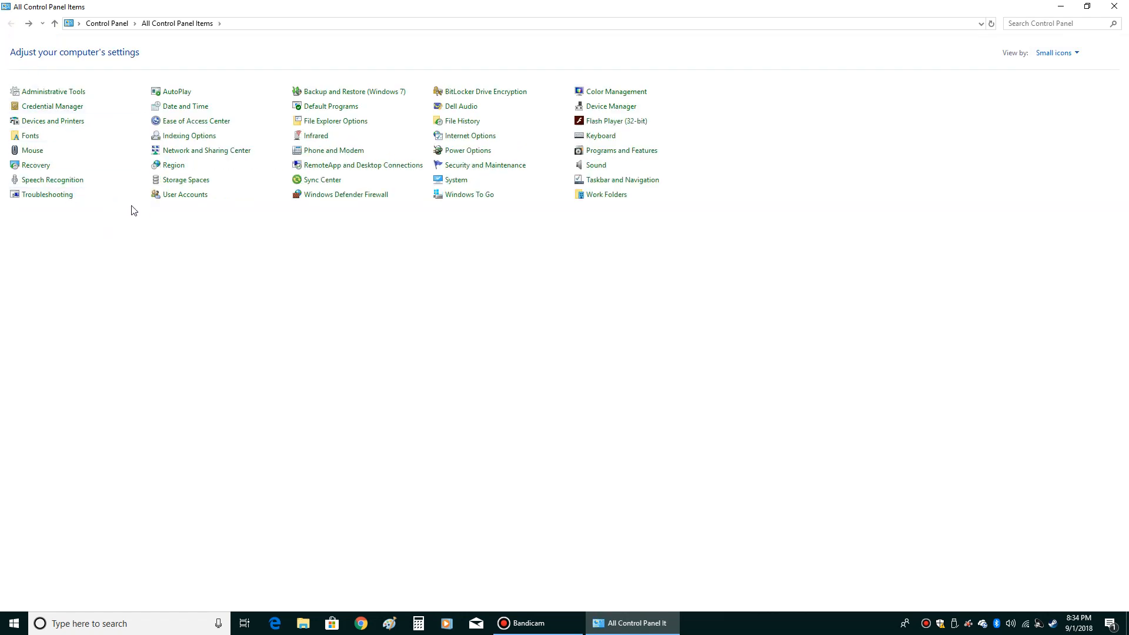
mouse_move(333, 150)
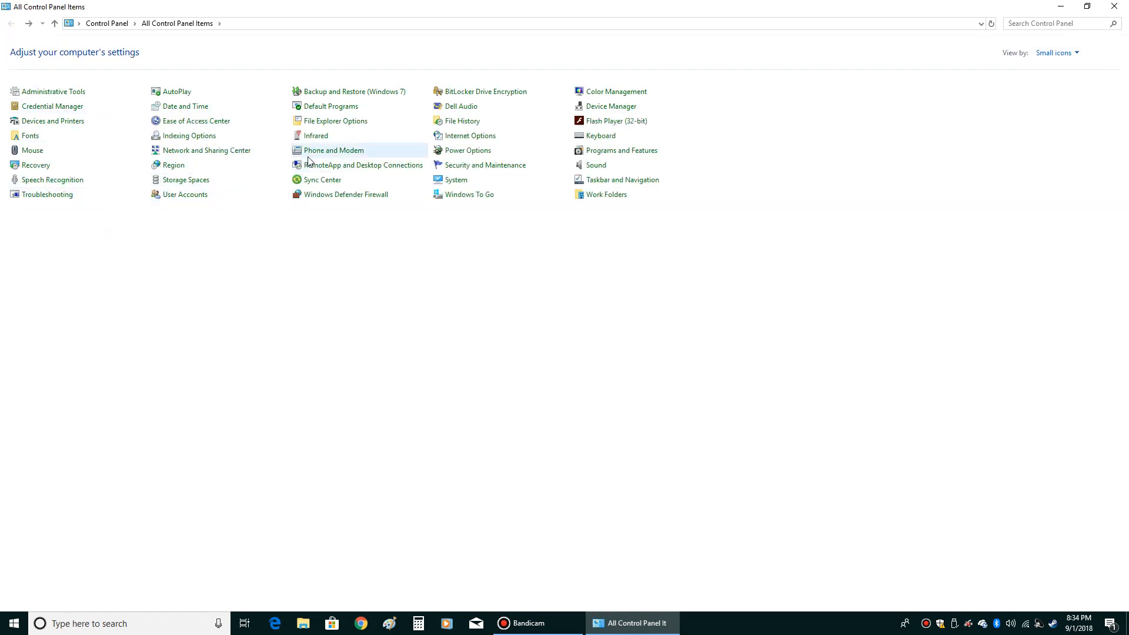
mouse_move(470, 136)
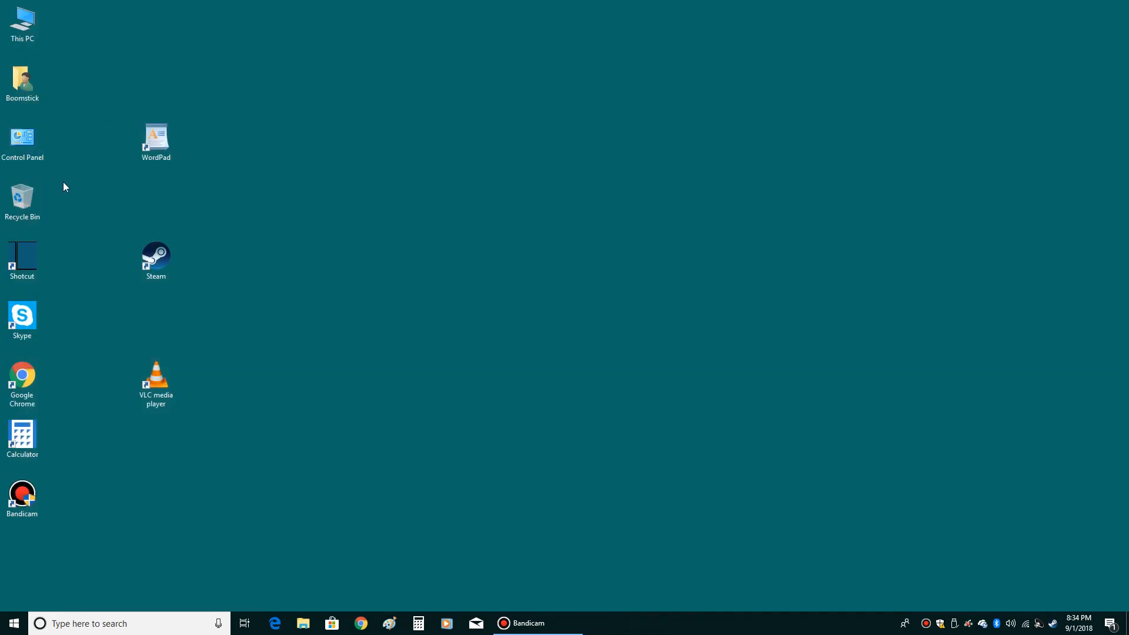
double_click(22, 196)
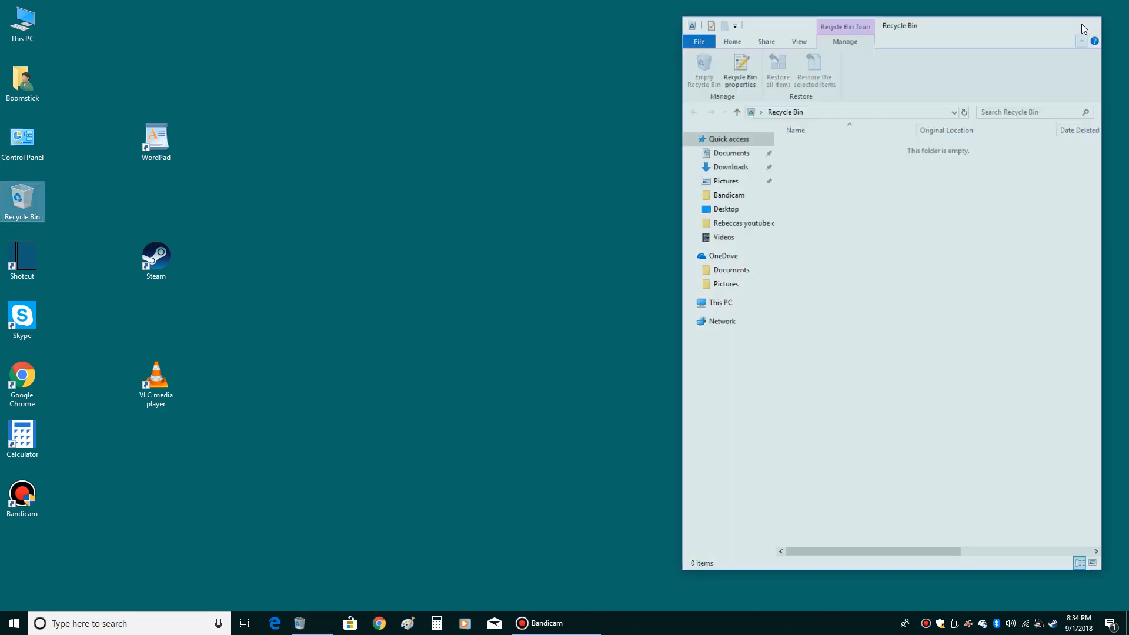
left_click(1093, 26)
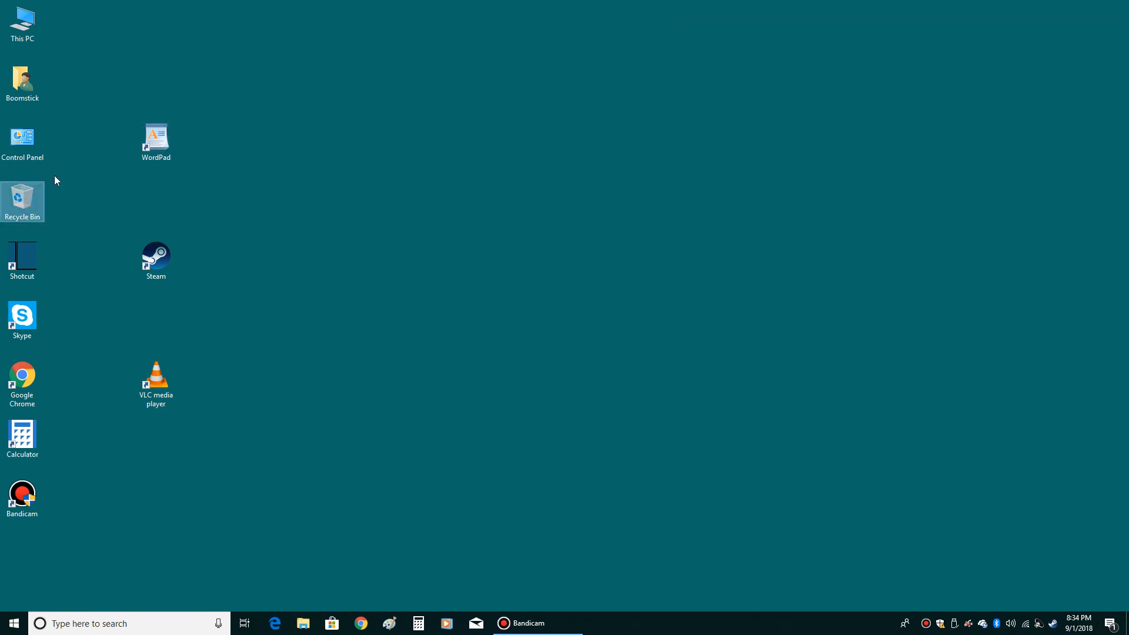
mouse_move(52, 187)
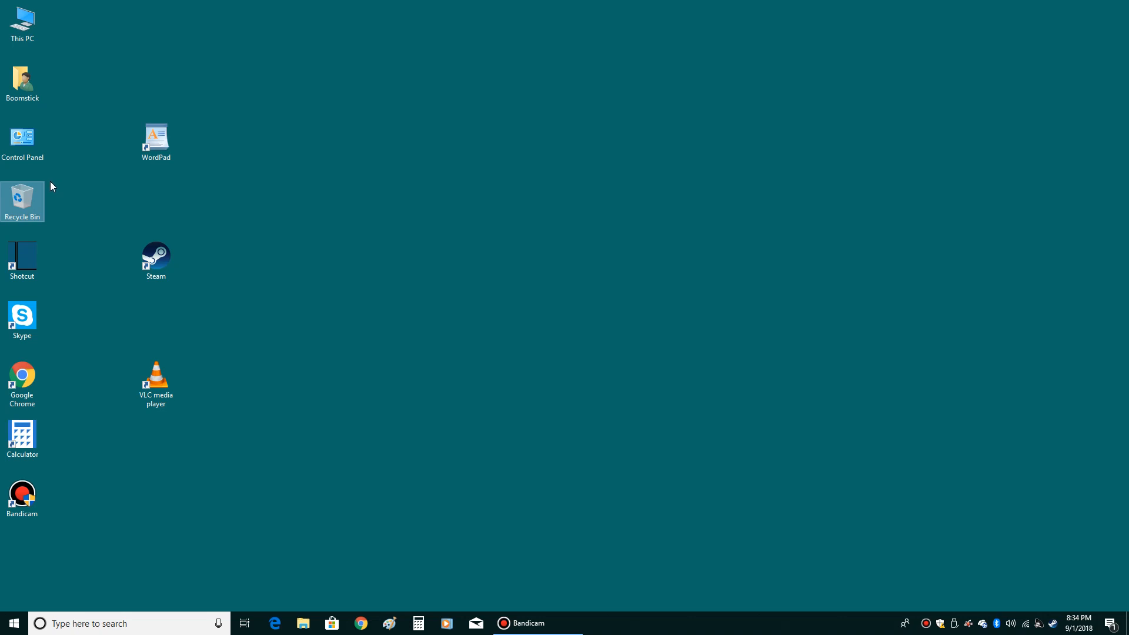
mouse_move(25, 194)
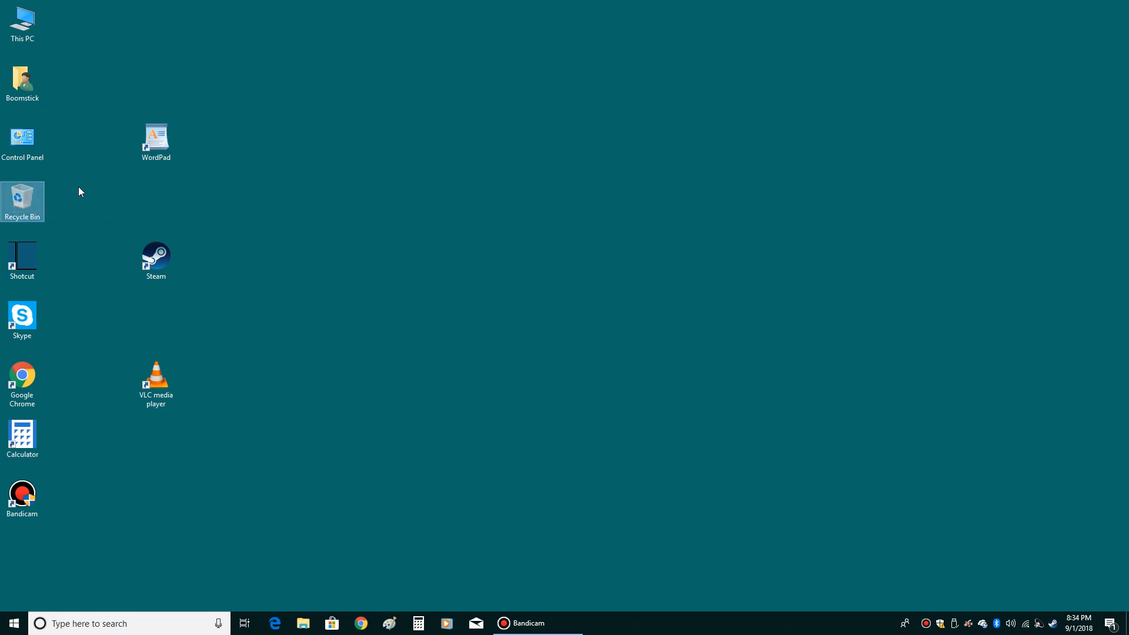
mouse_move(302, 401)
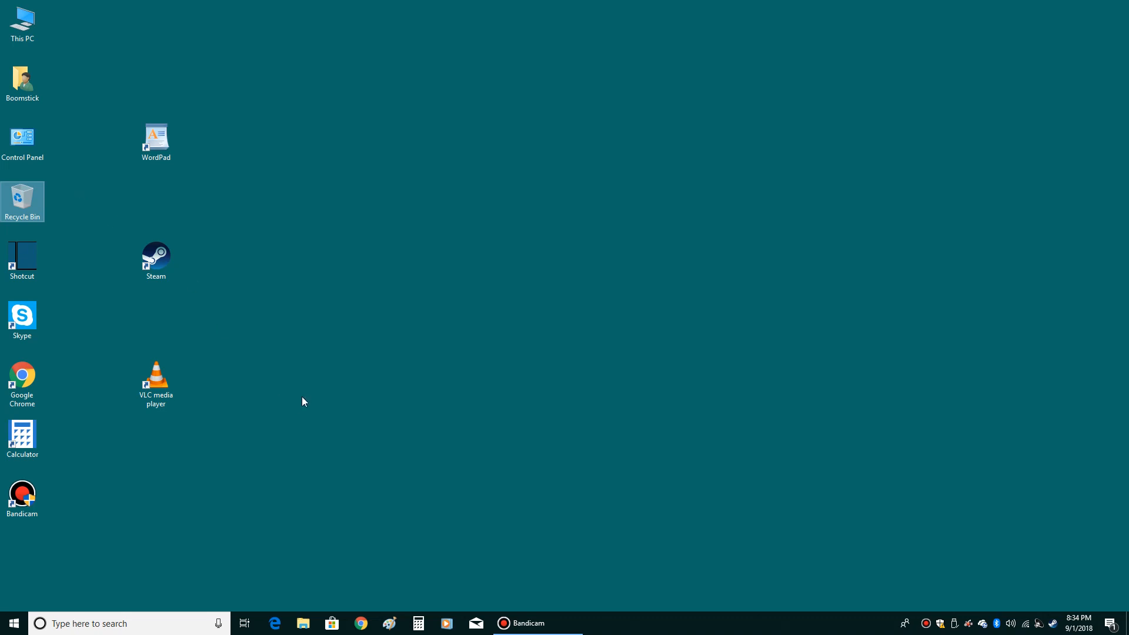
mouse_move(46, 10)
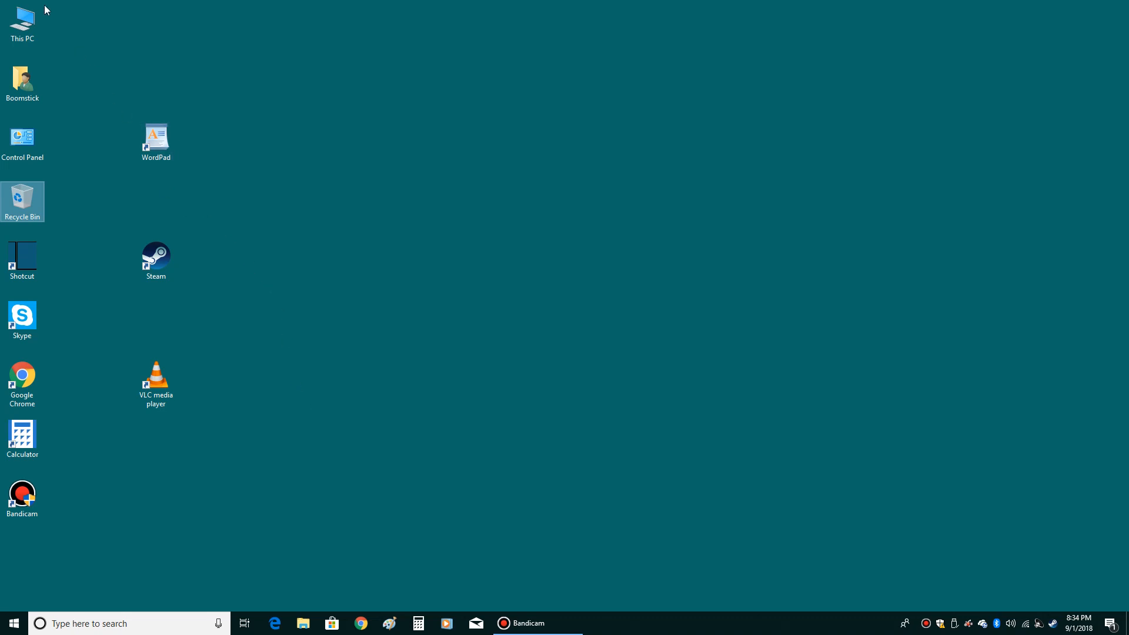
mouse_move(18, 21)
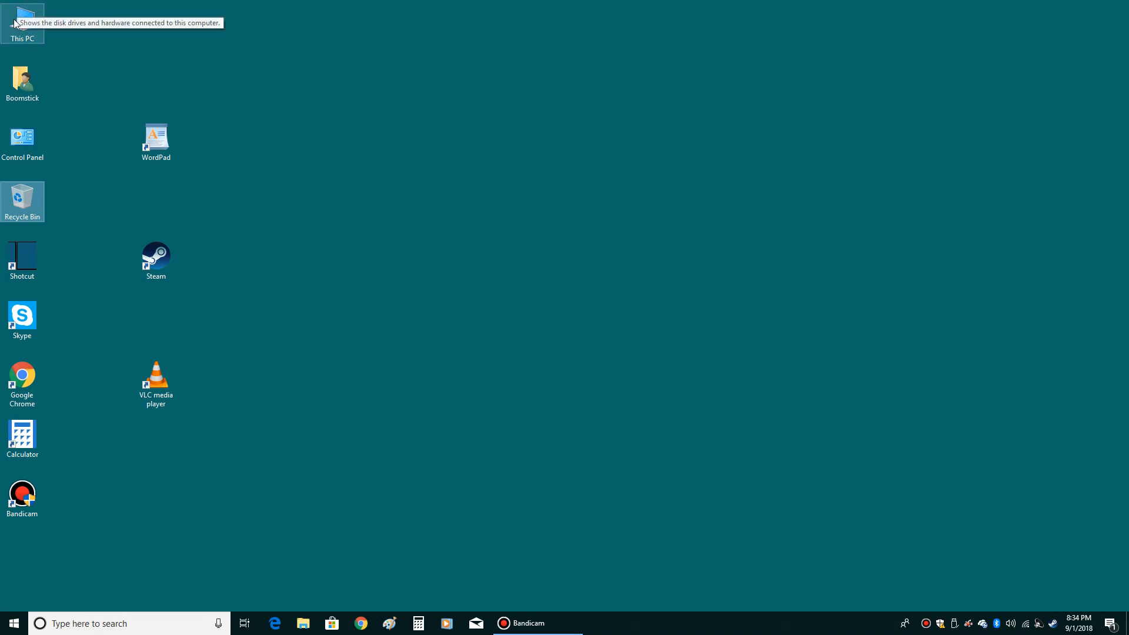
mouse_move(63, 72)
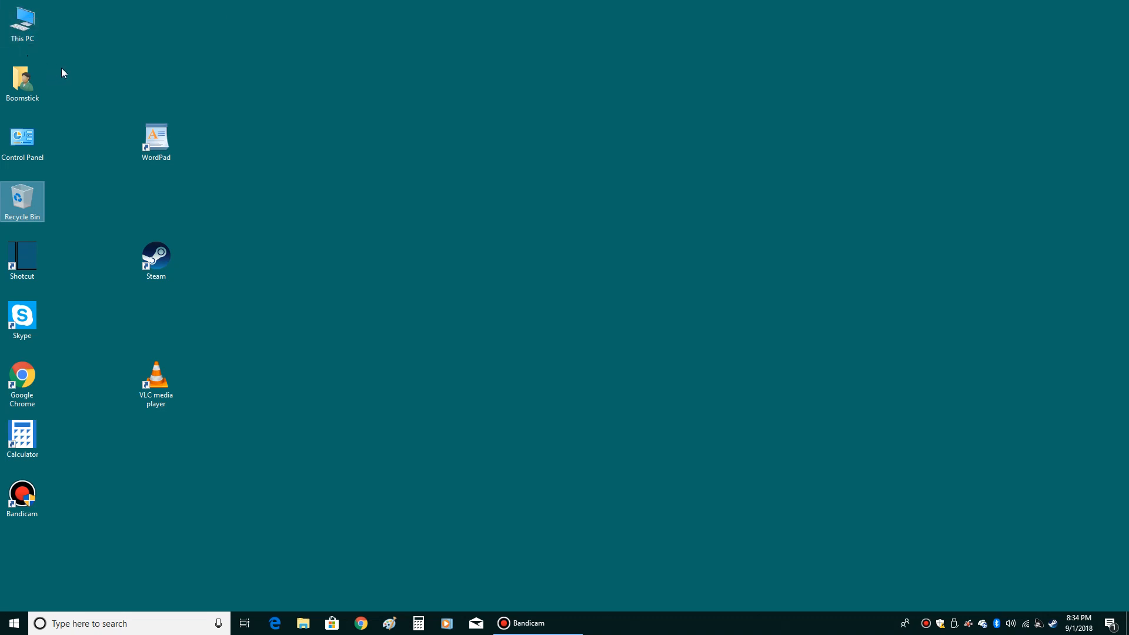
mouse_move(22, 18)
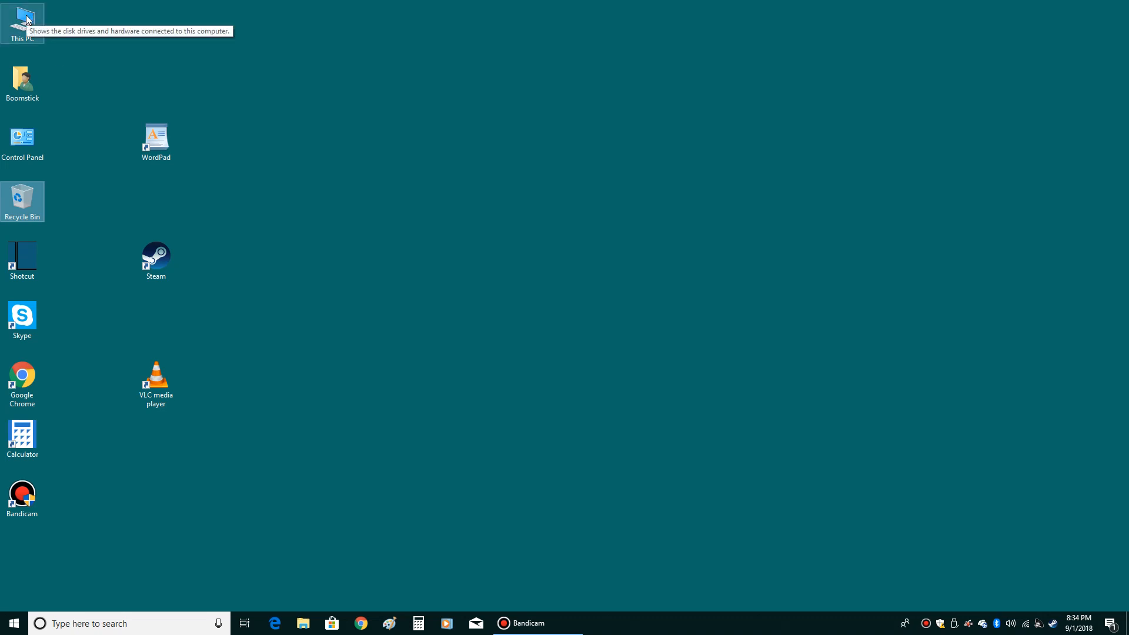
Step: Show the System information page via This PC's Properties
right_click(21, 17)
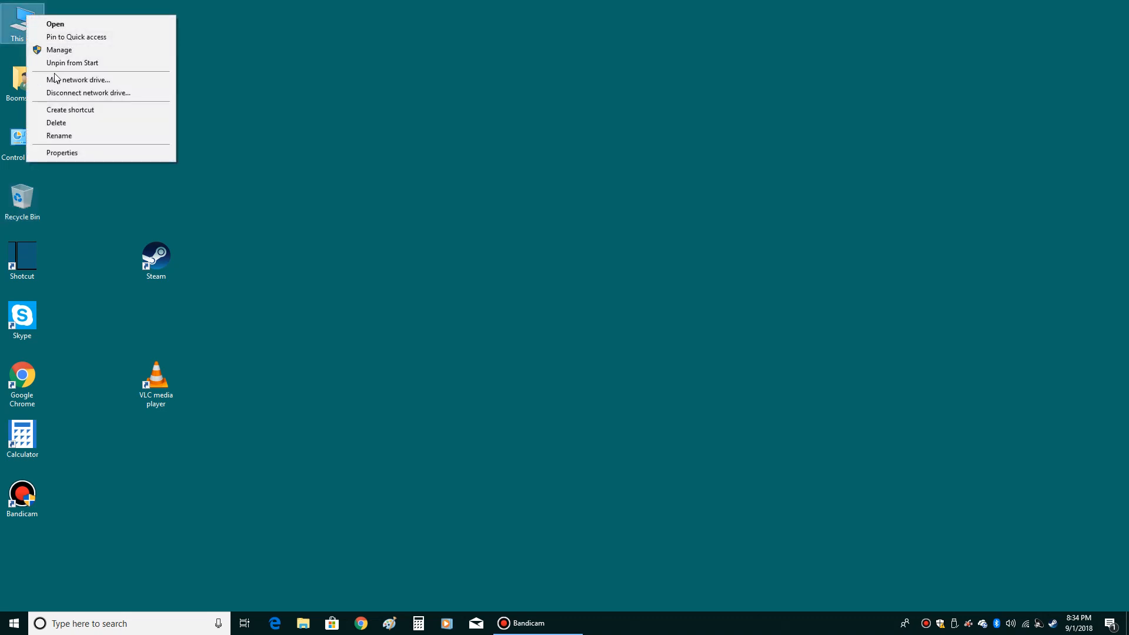
mouse_move(65, 145)
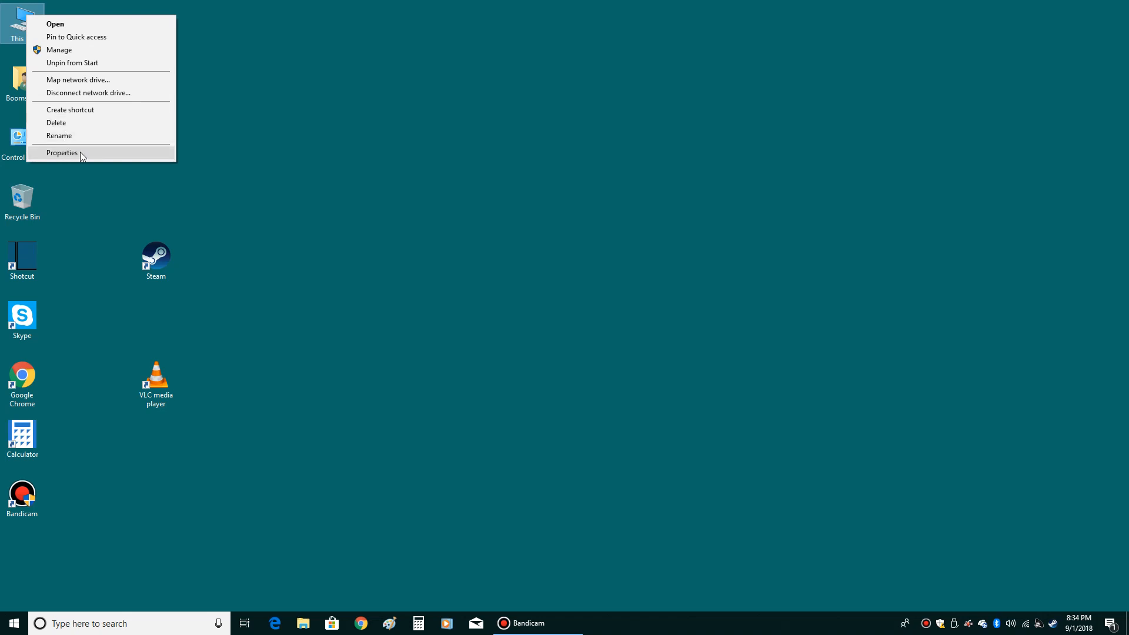
left_click(62, 153)
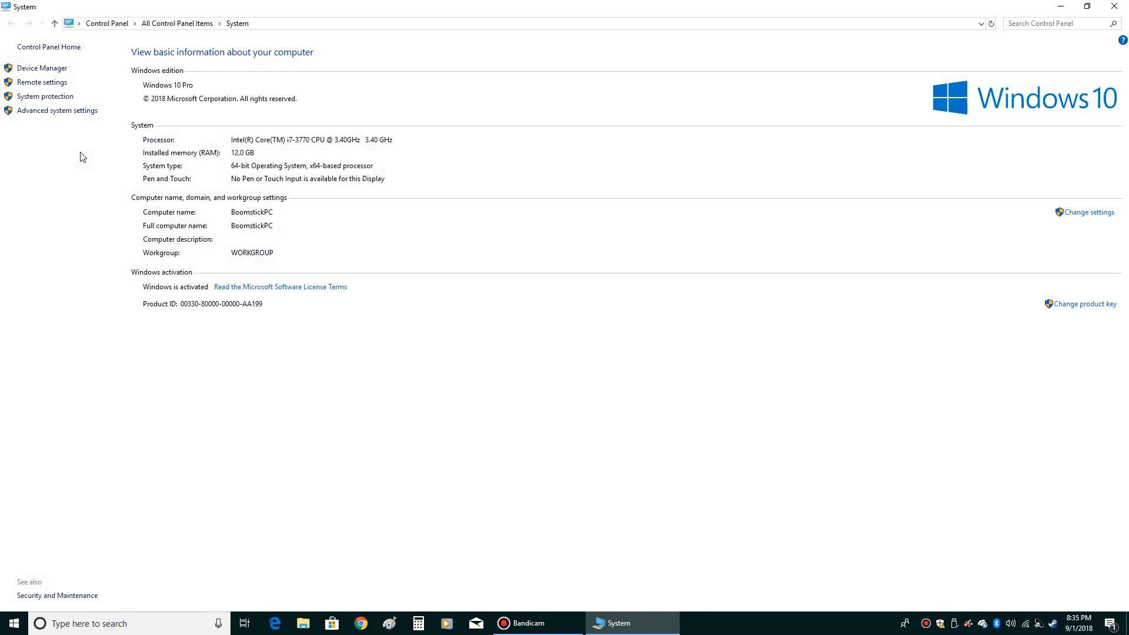
mouse_move(121, 53)
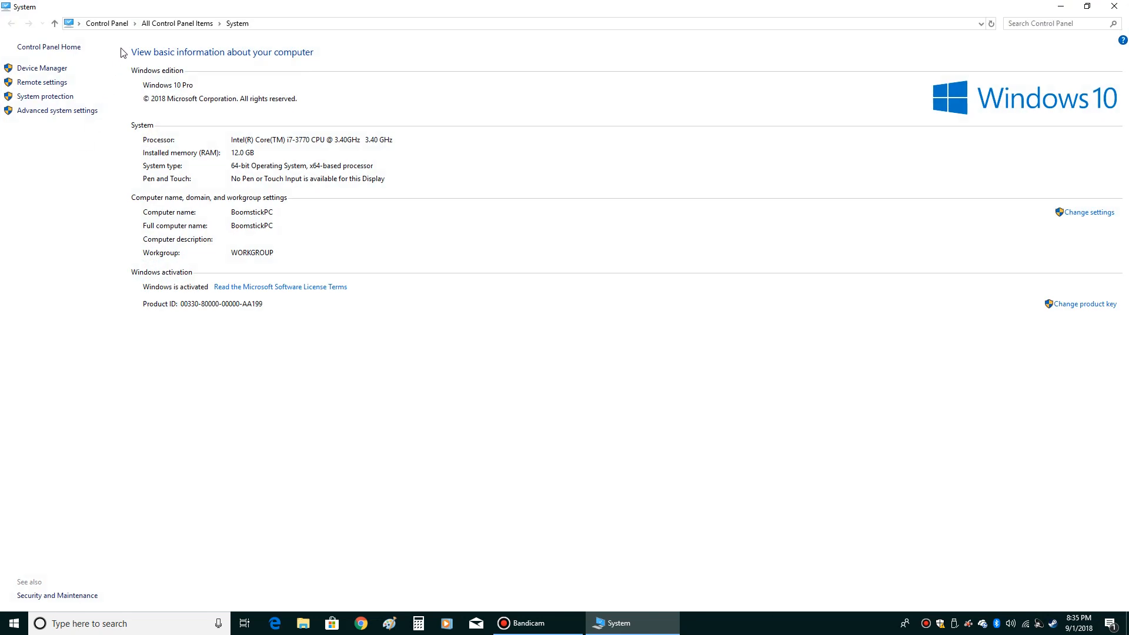
mouse_move(926, 6)
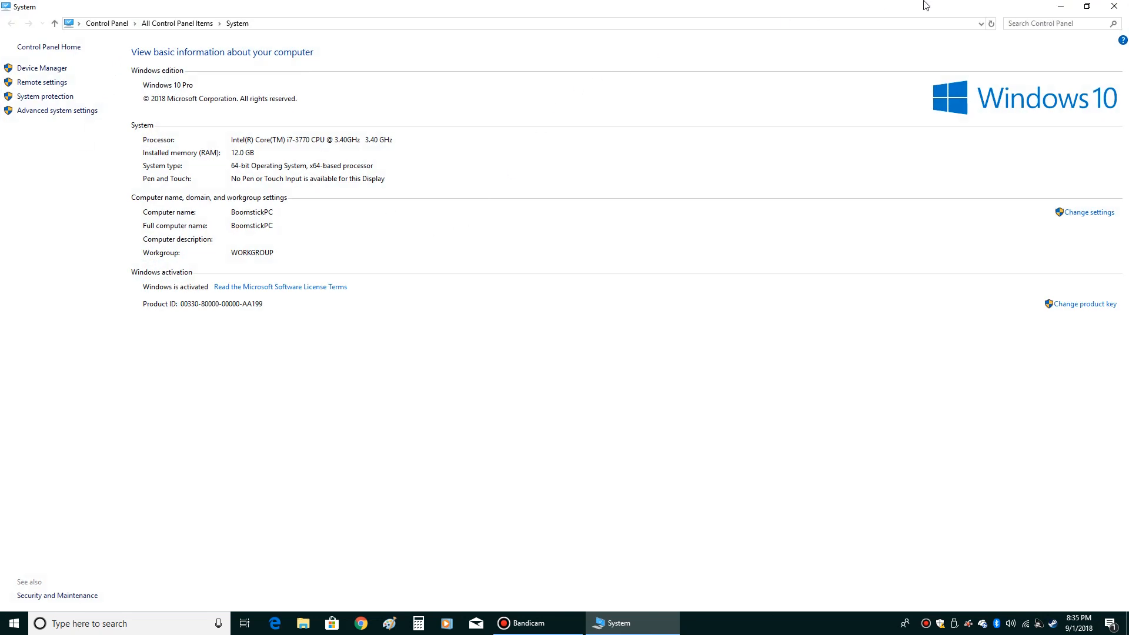
mouse_move(163, 91)
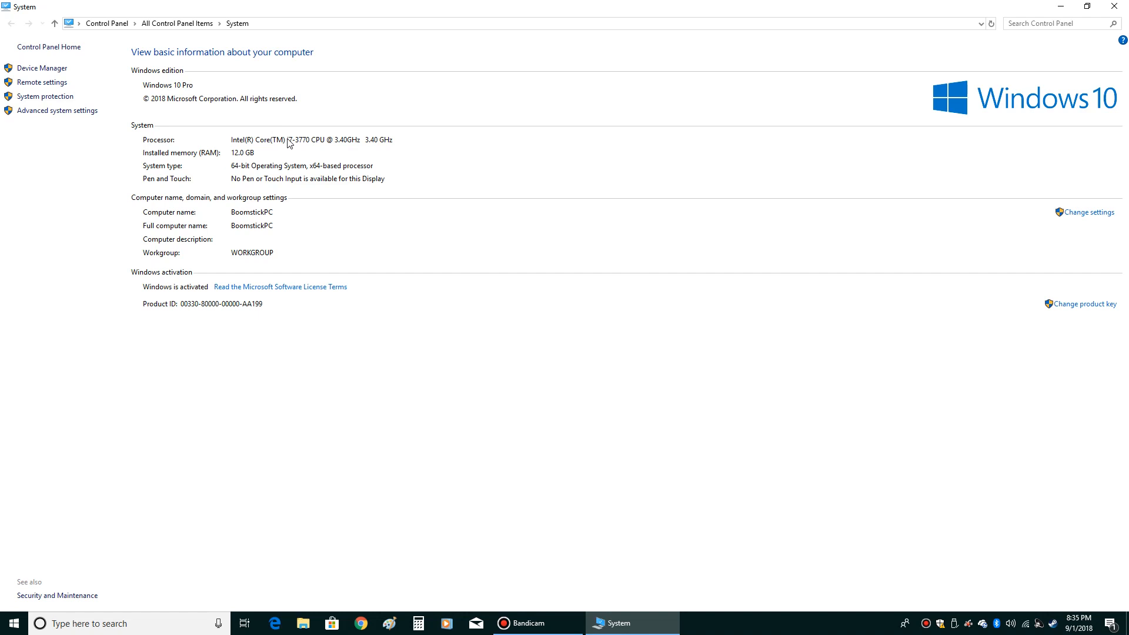
mouse_move(252, 181)
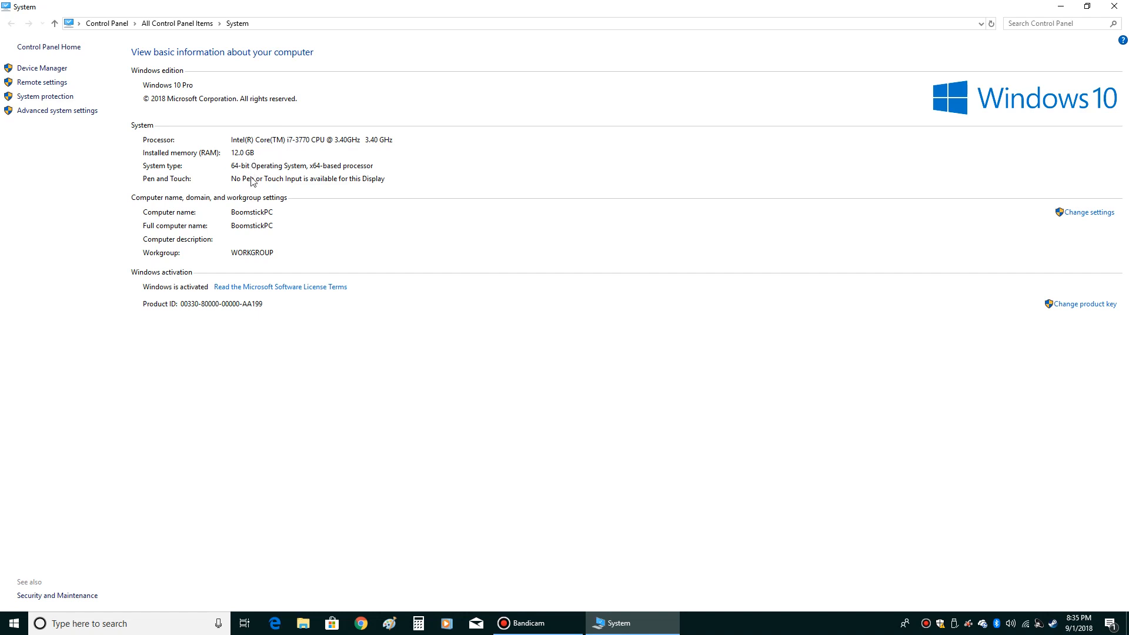
mouse_move(194, 210)
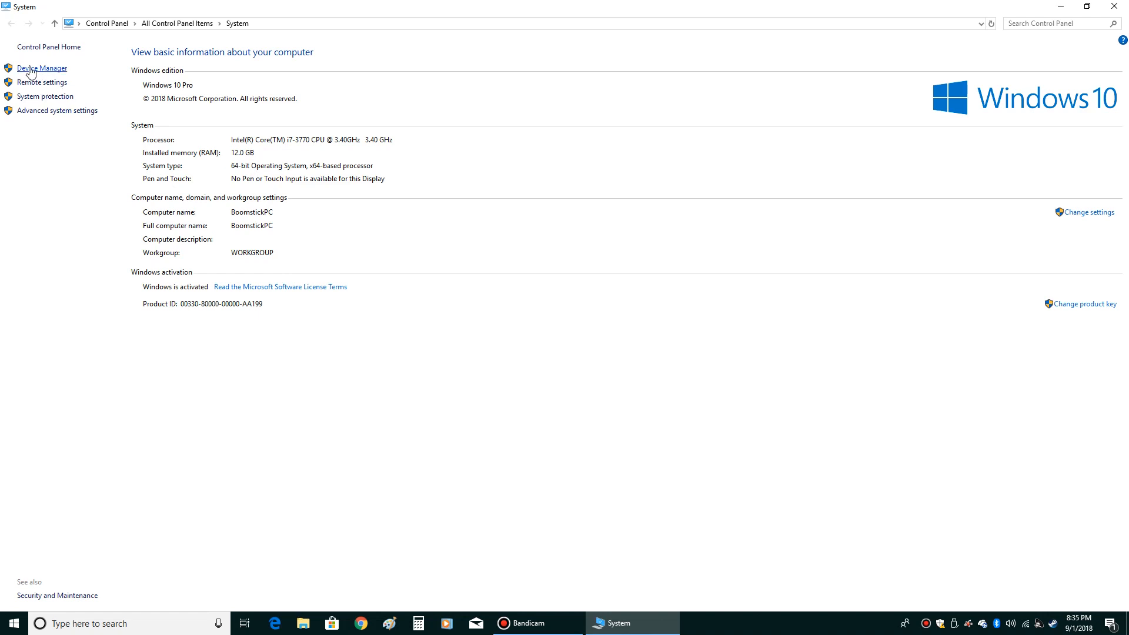
Step: Bring up Device Manager listing BoomstickPC's hardware categories
left_click(41, 69)
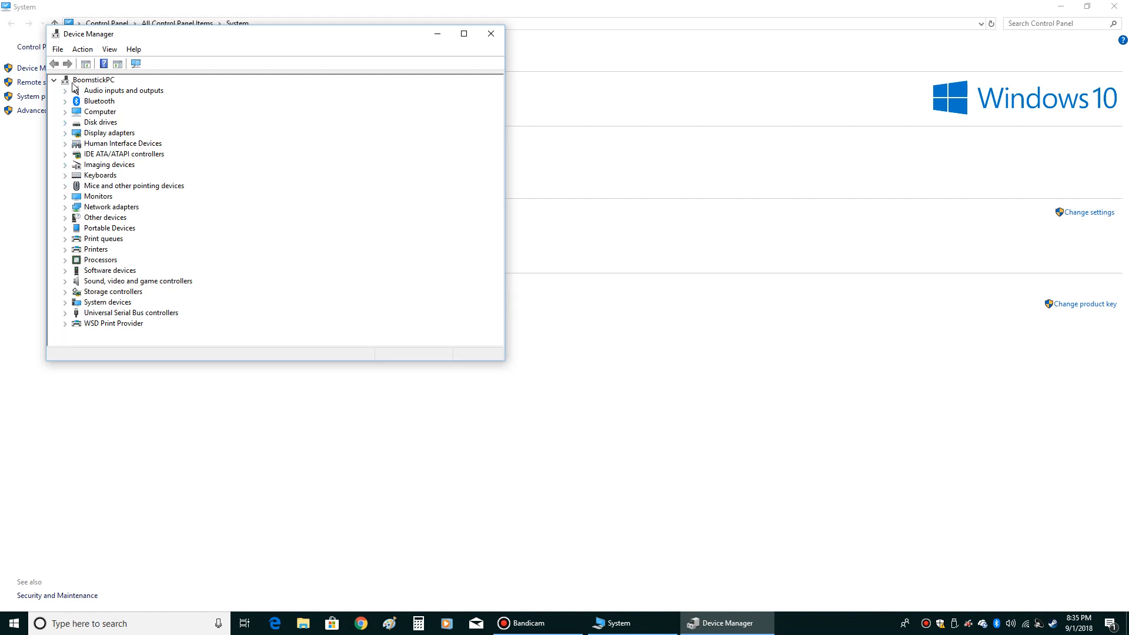
mouse_move(86, 140)
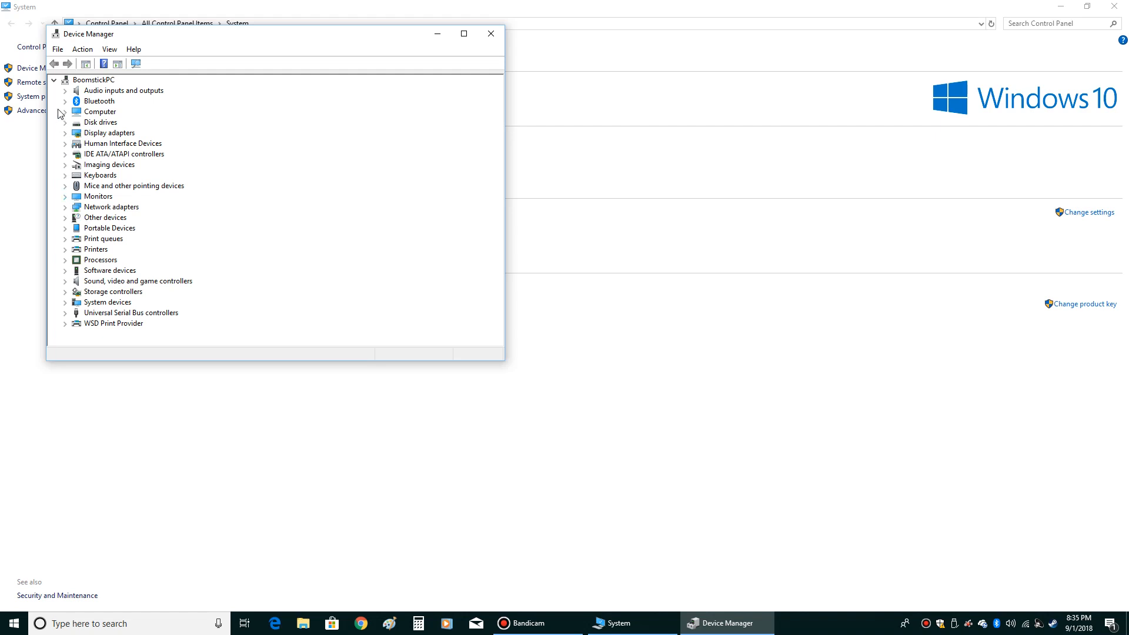
mouse_move(79, 172)
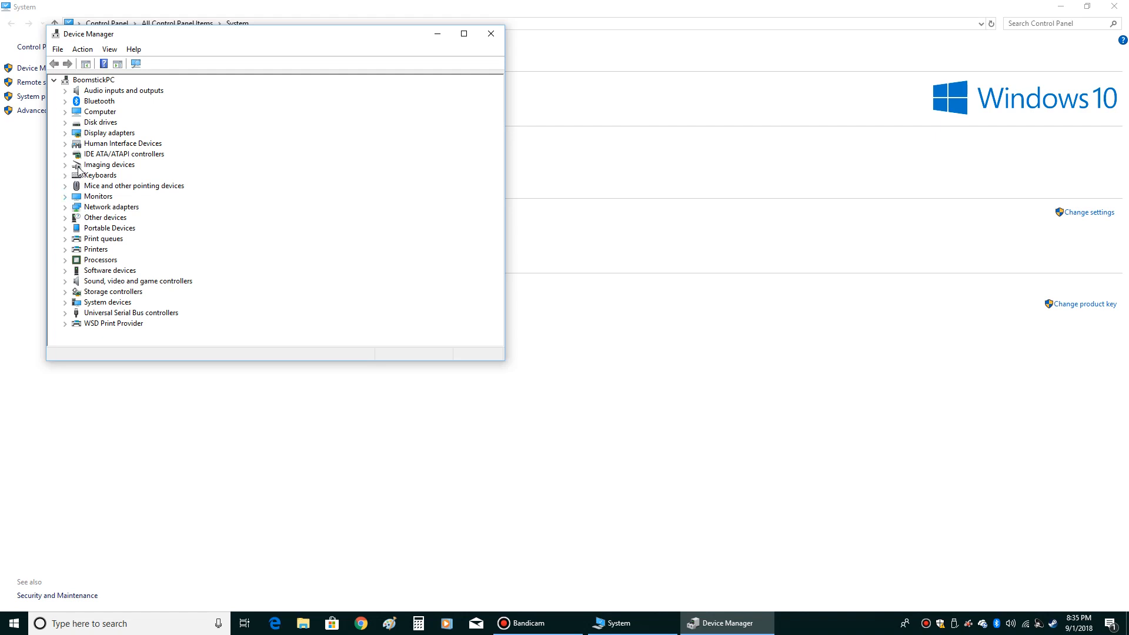
mouse_move(78, 254)
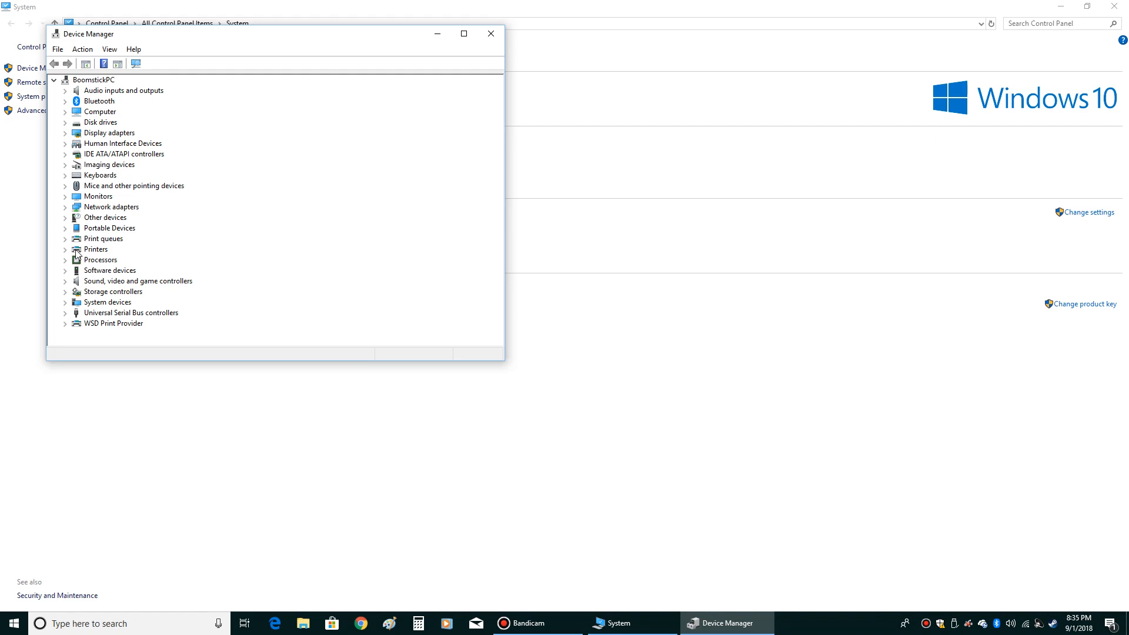
mouse_move(161, 289)
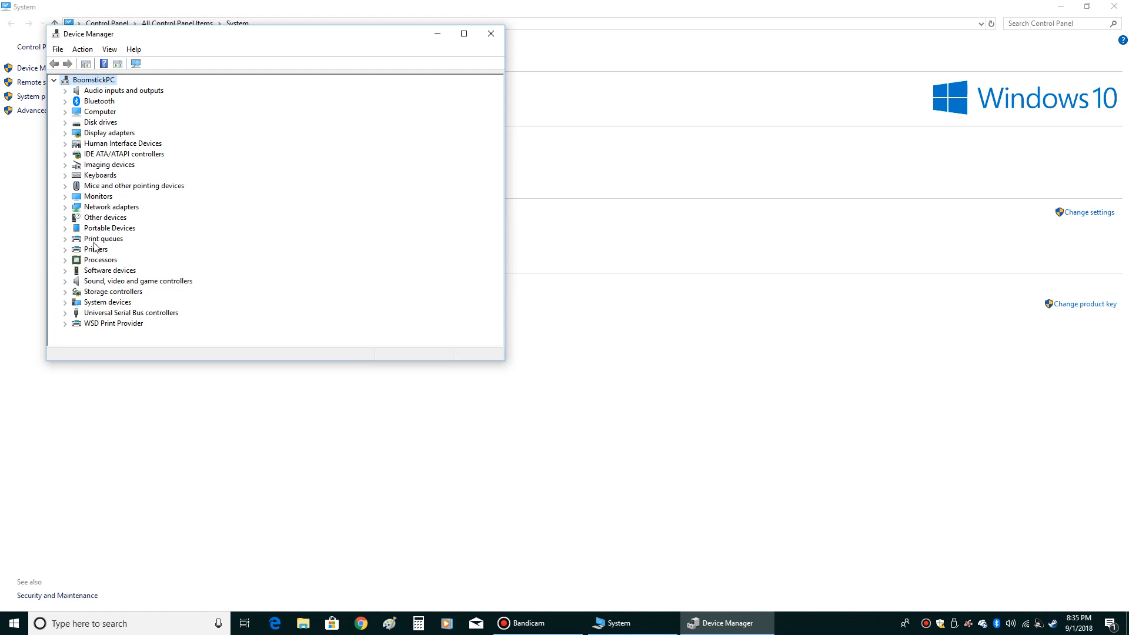
mouse_move(100, 257)
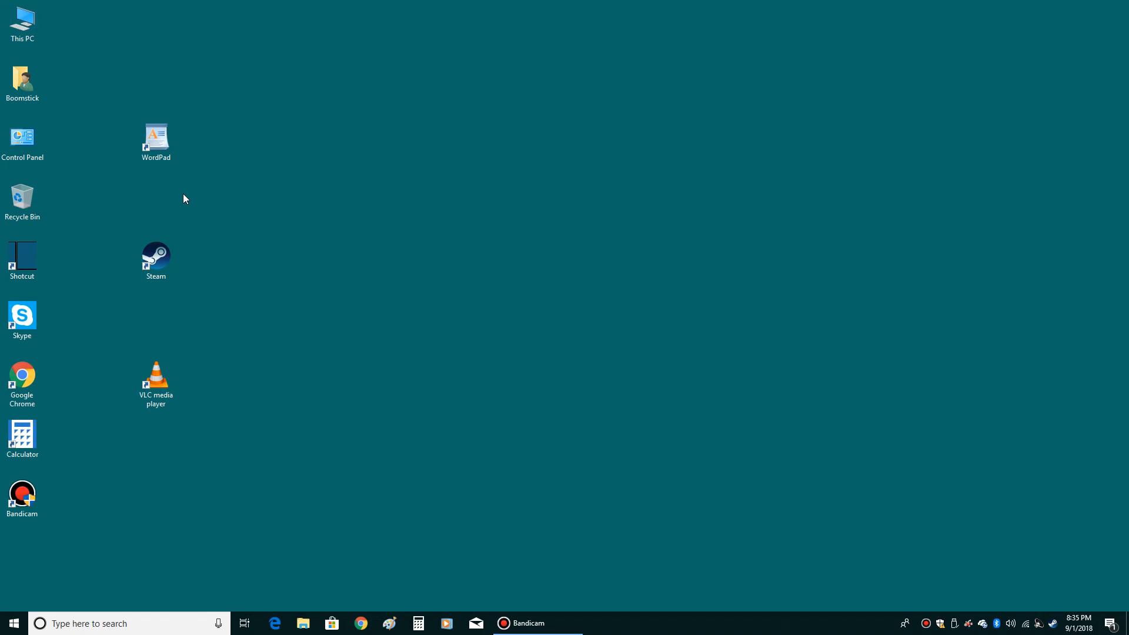
mouse_move(398, 188)
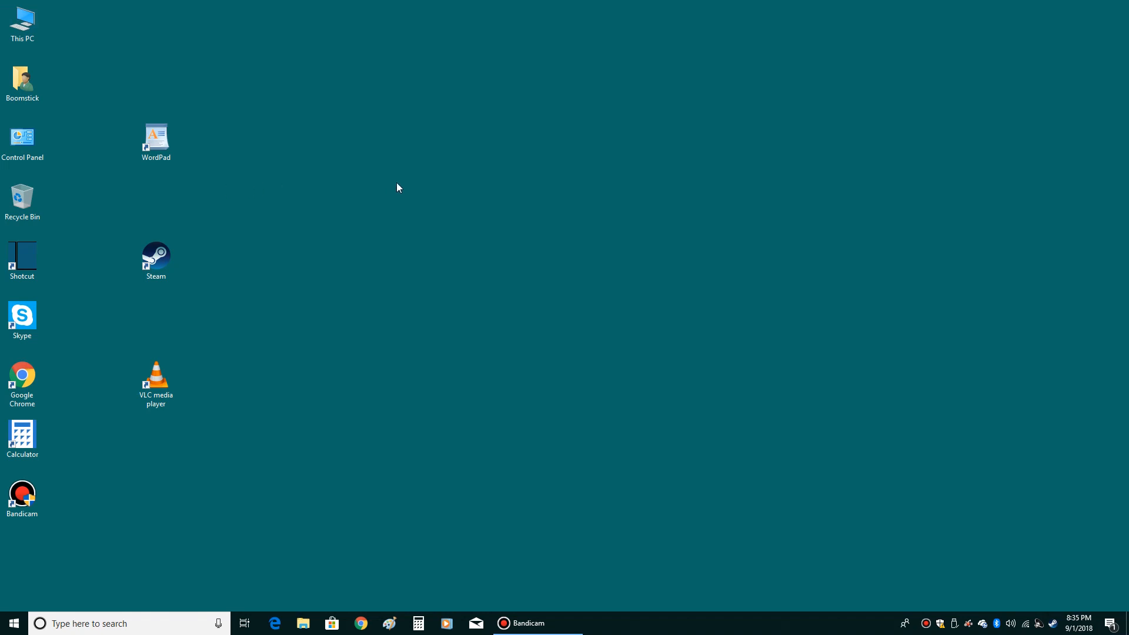
right_click(397, 188)
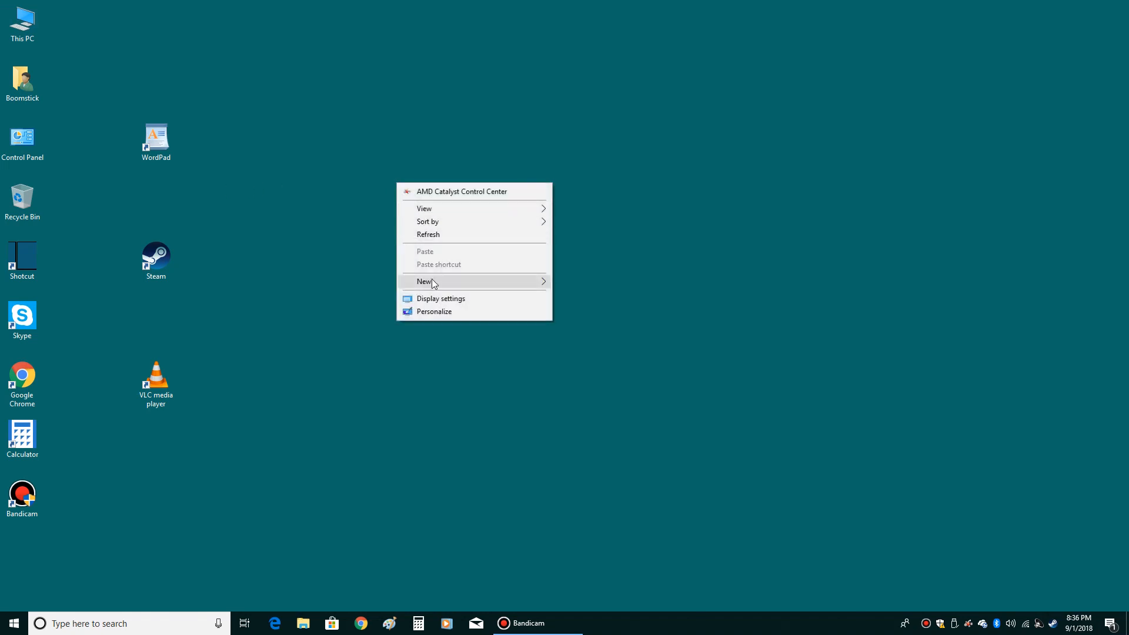
mouse_move(434, 310)
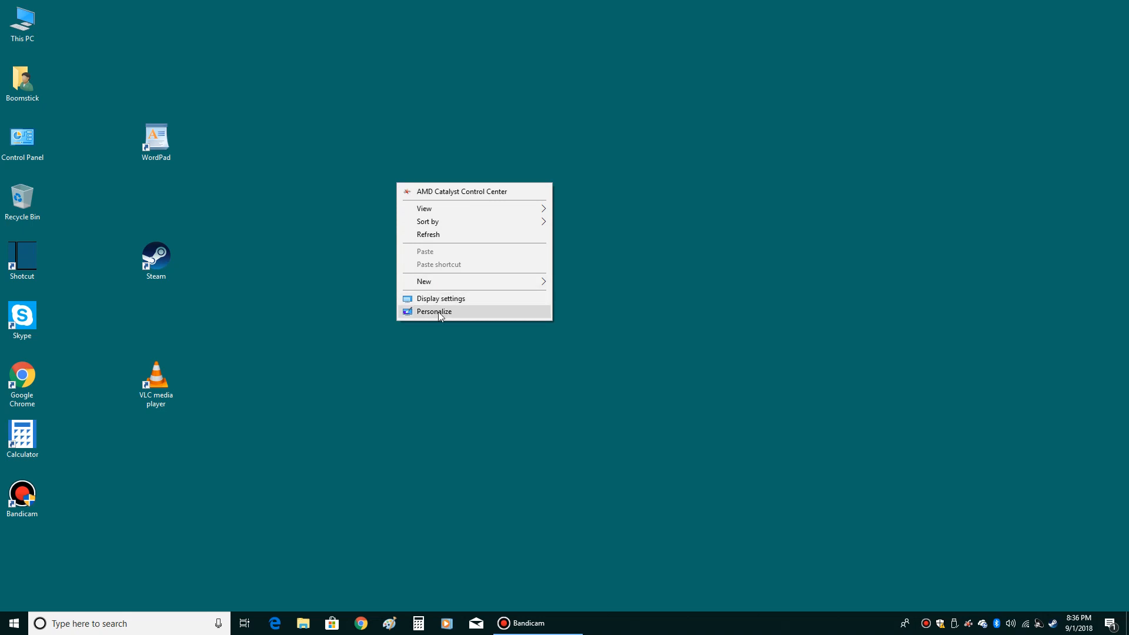
left_click(434, 310)
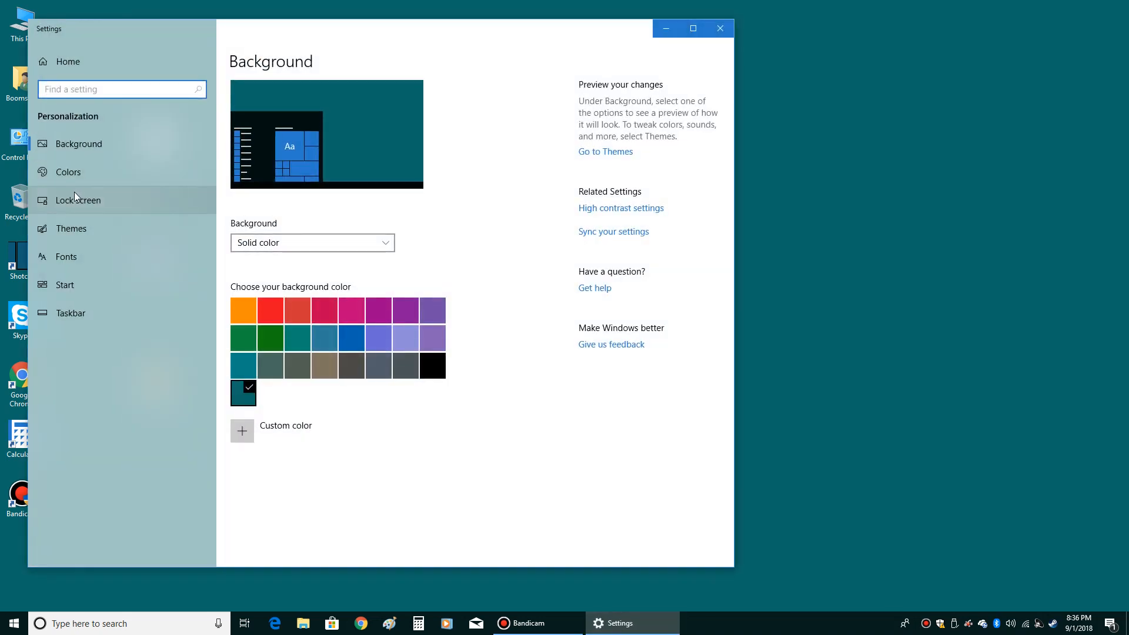
mouse_move(71, 228)
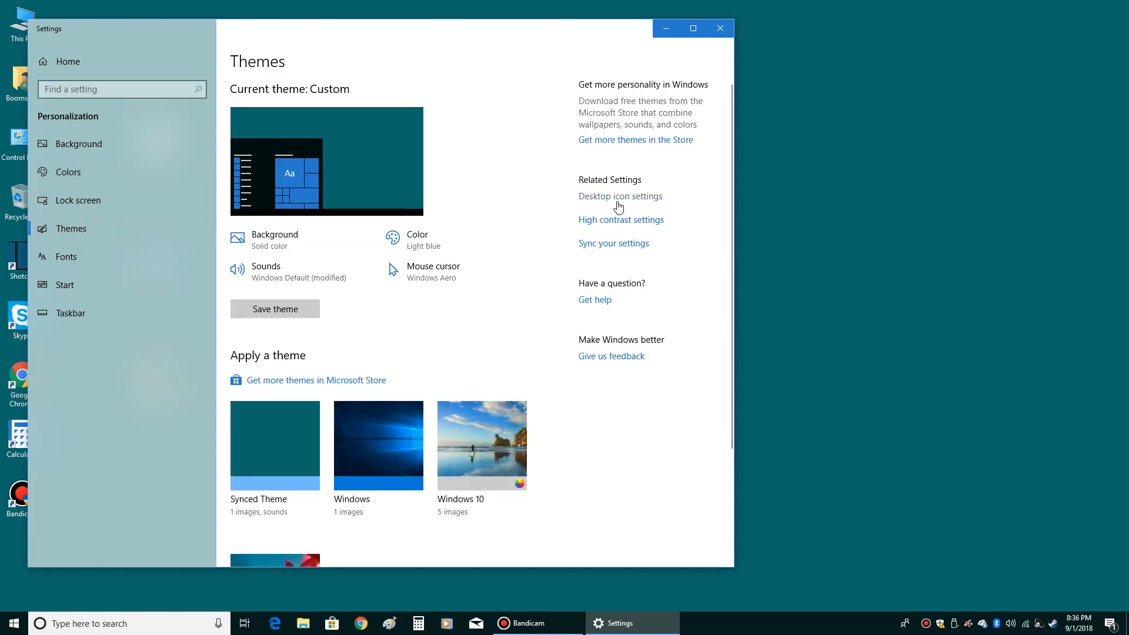
left_click(620, 197)
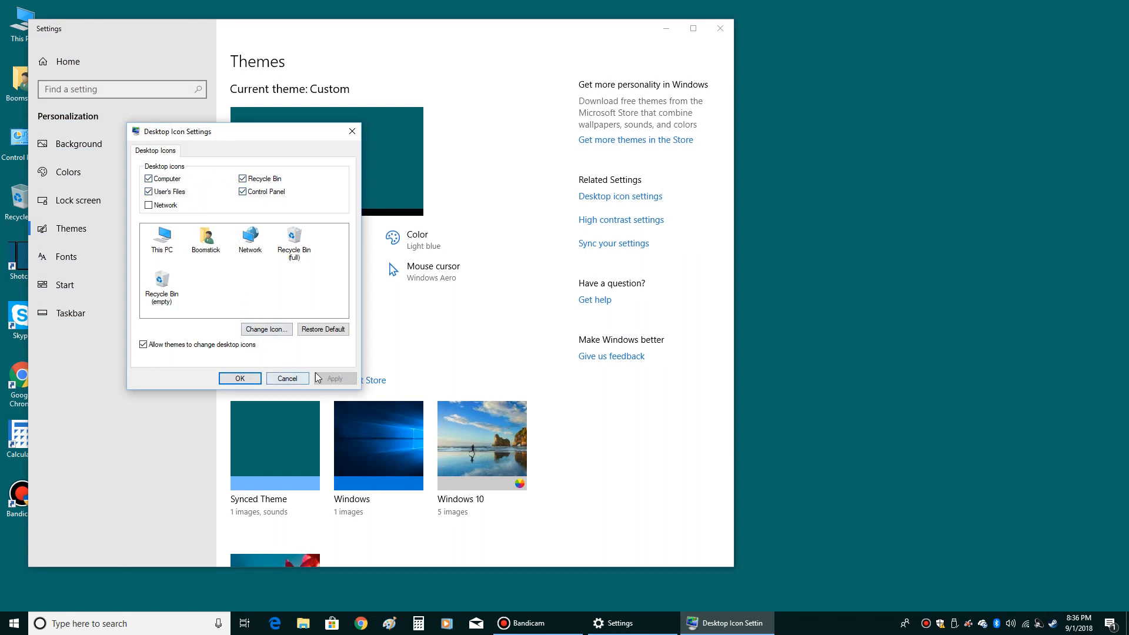
left_click(239, 378)
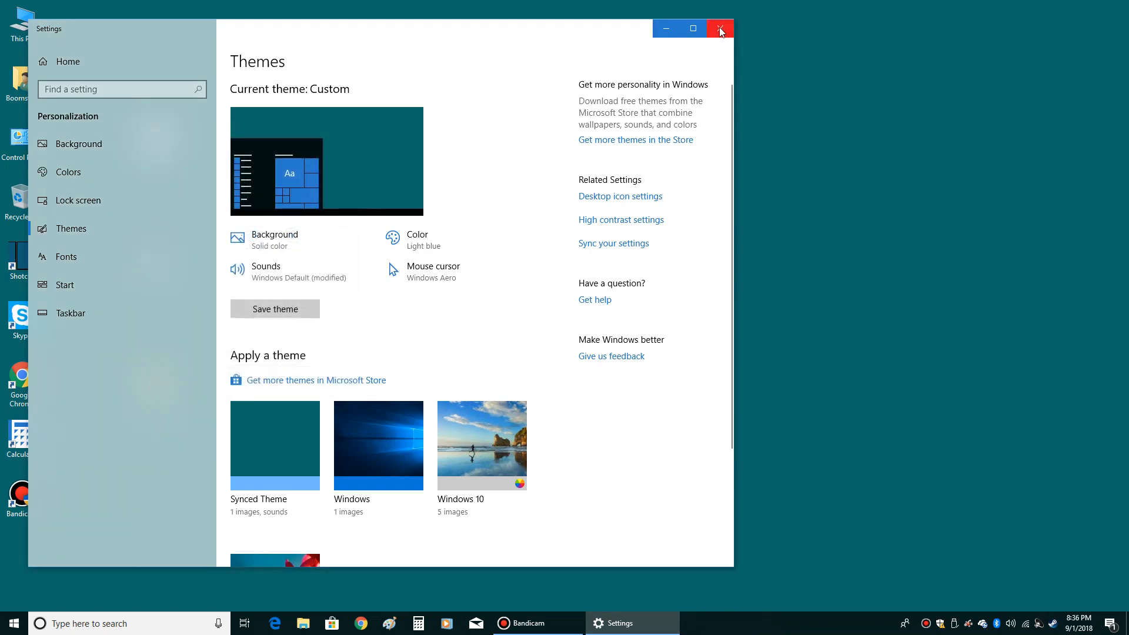
left_click(720, 29)
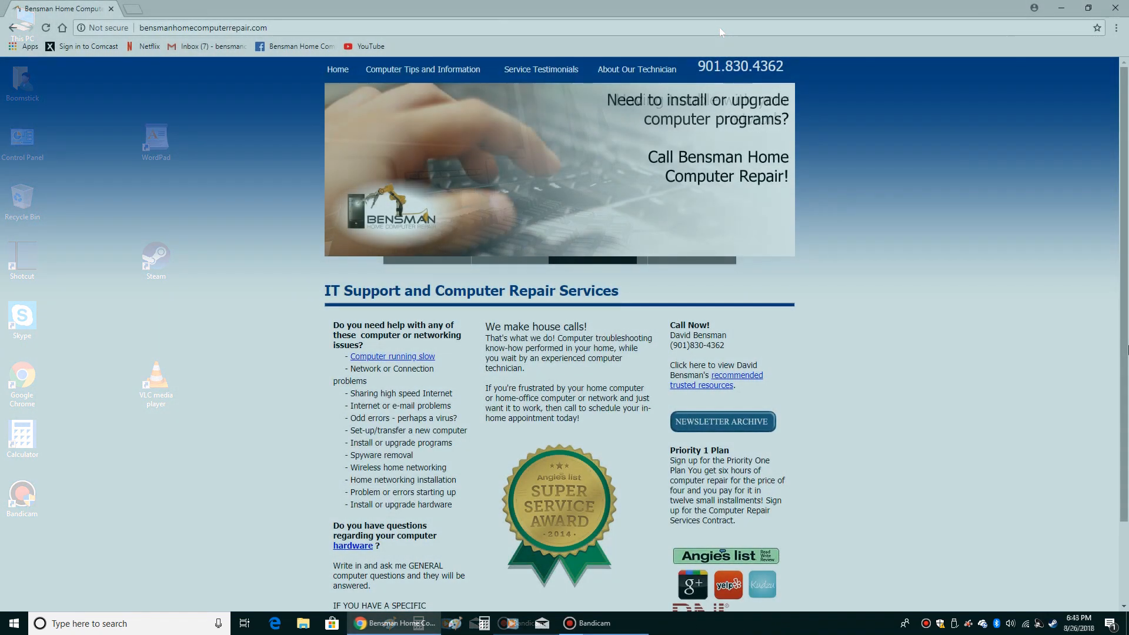